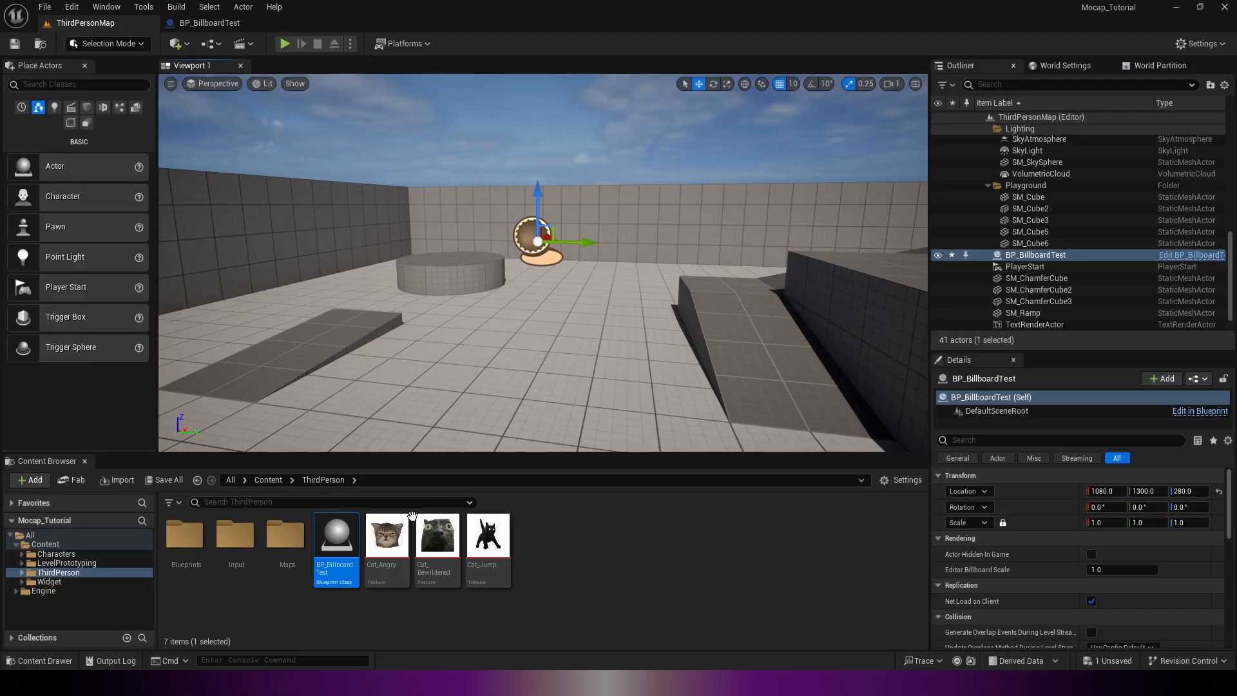
mouse_move(335, 537)
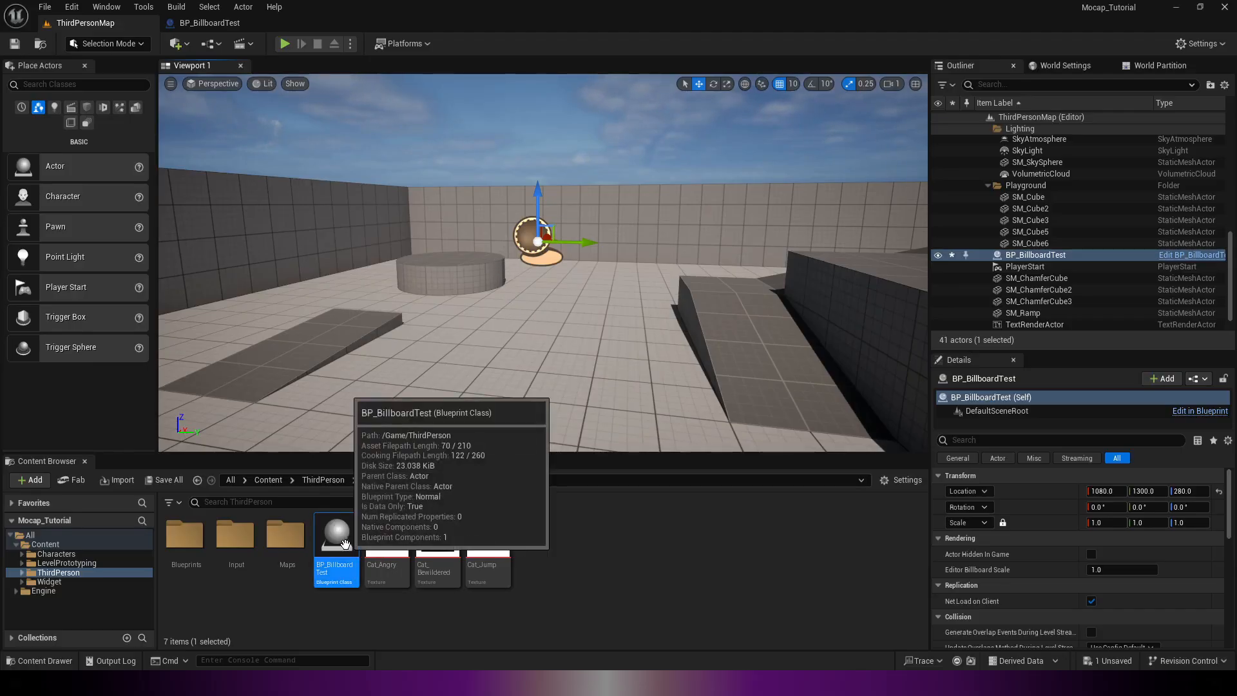
Open BP_BillboardTest, select DefaultSceneRoot and search the component list for 'billb'
double_click(335, 532)
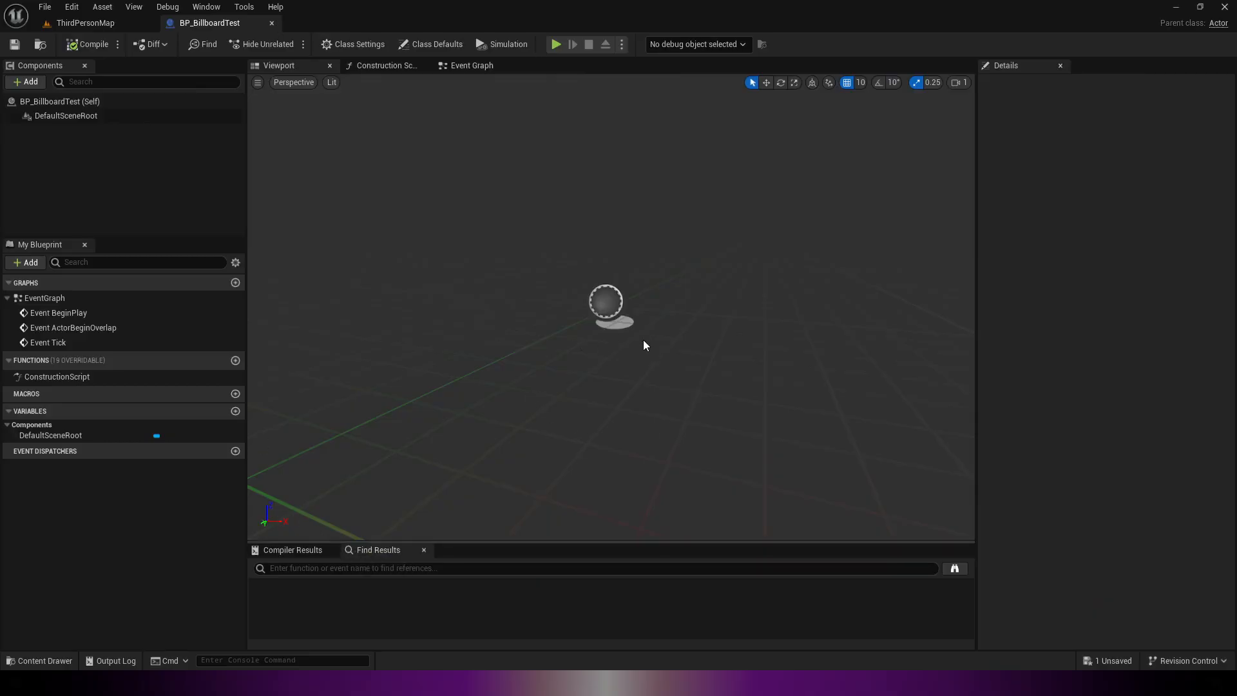
mouse_move(67, 116)
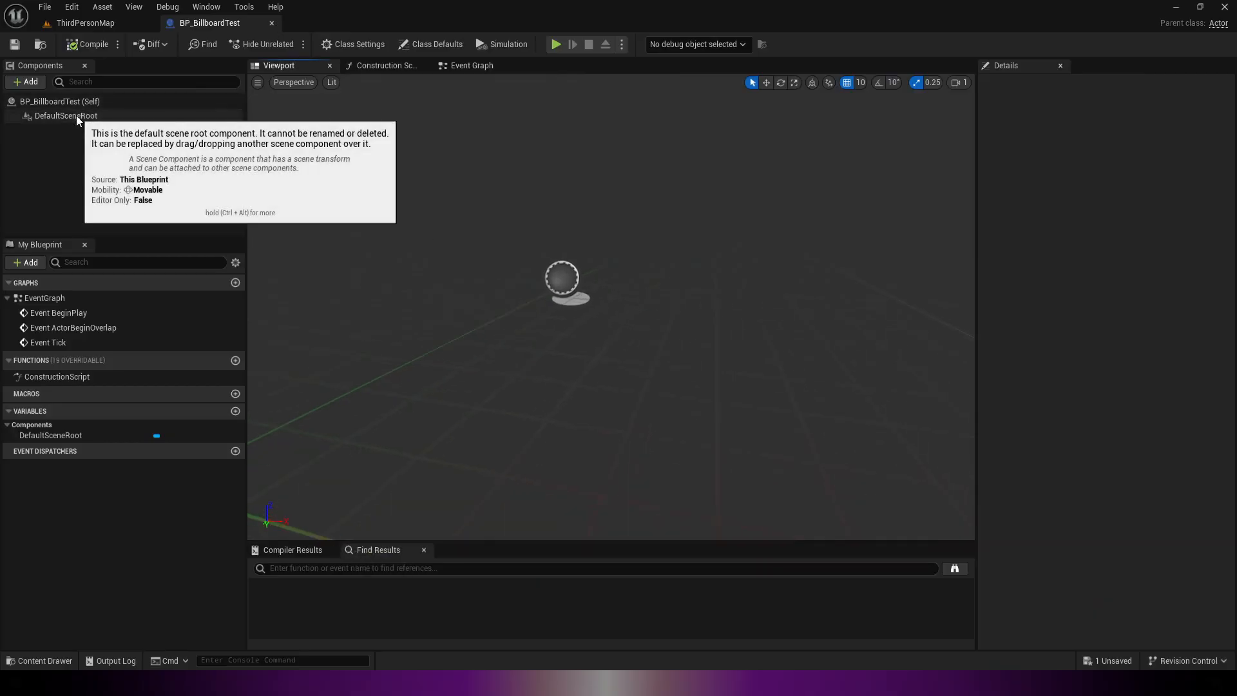
click(25, 81)
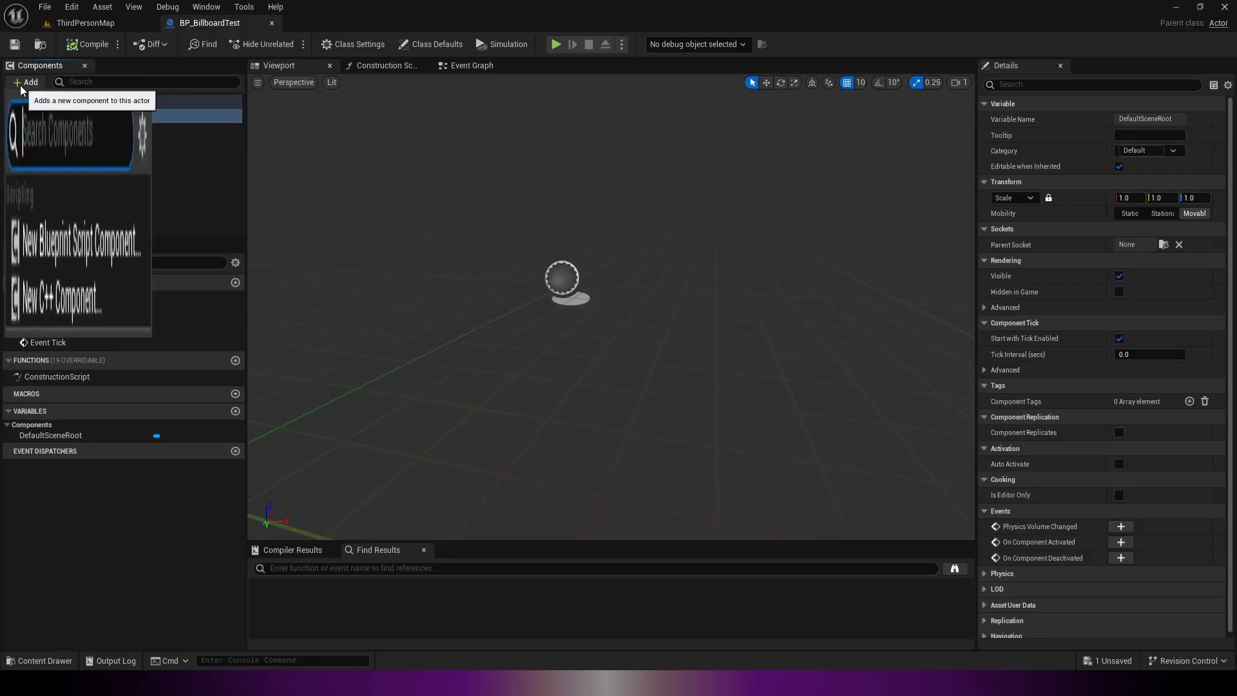
click(26, 81)
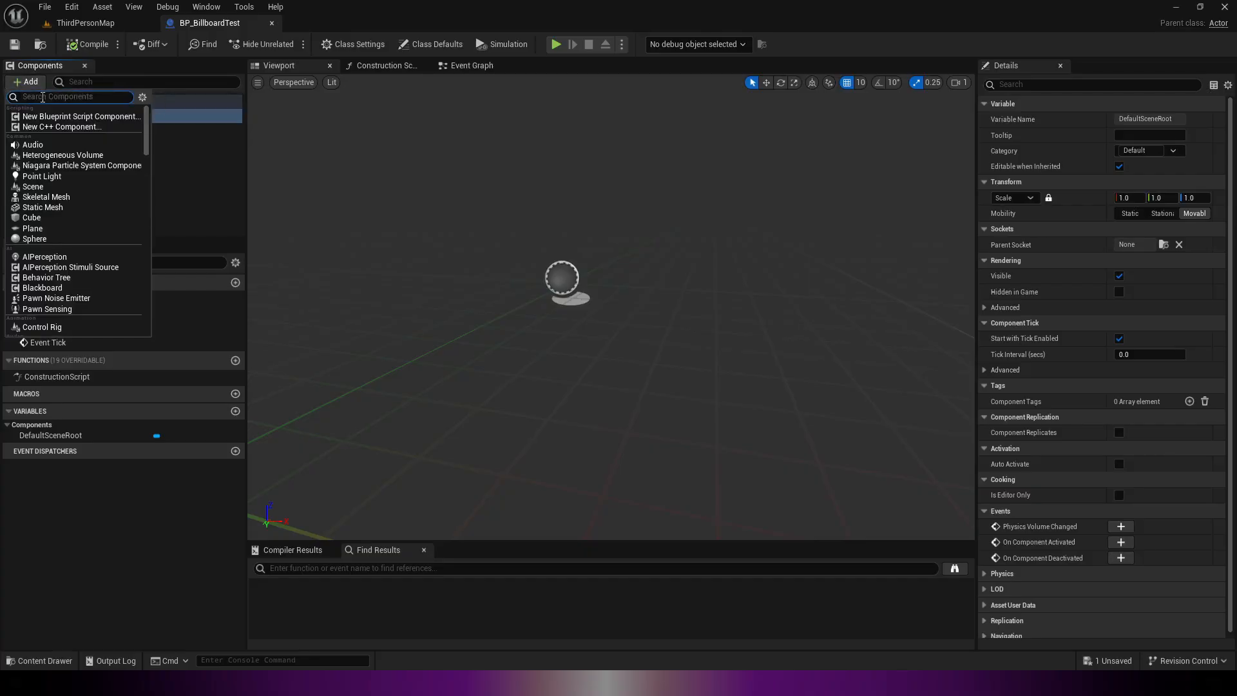
text(billbo)
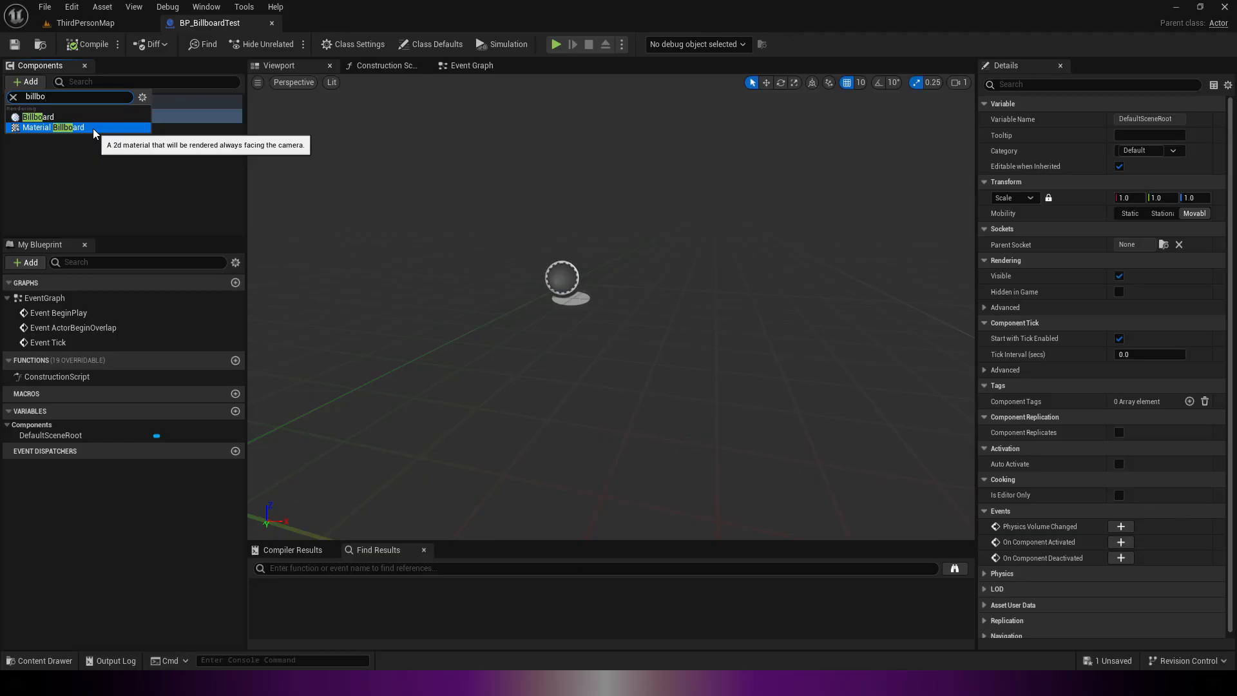
Add a Billboard component and drag it onto DefaultSceneRoot to become the root
click(38, 116)
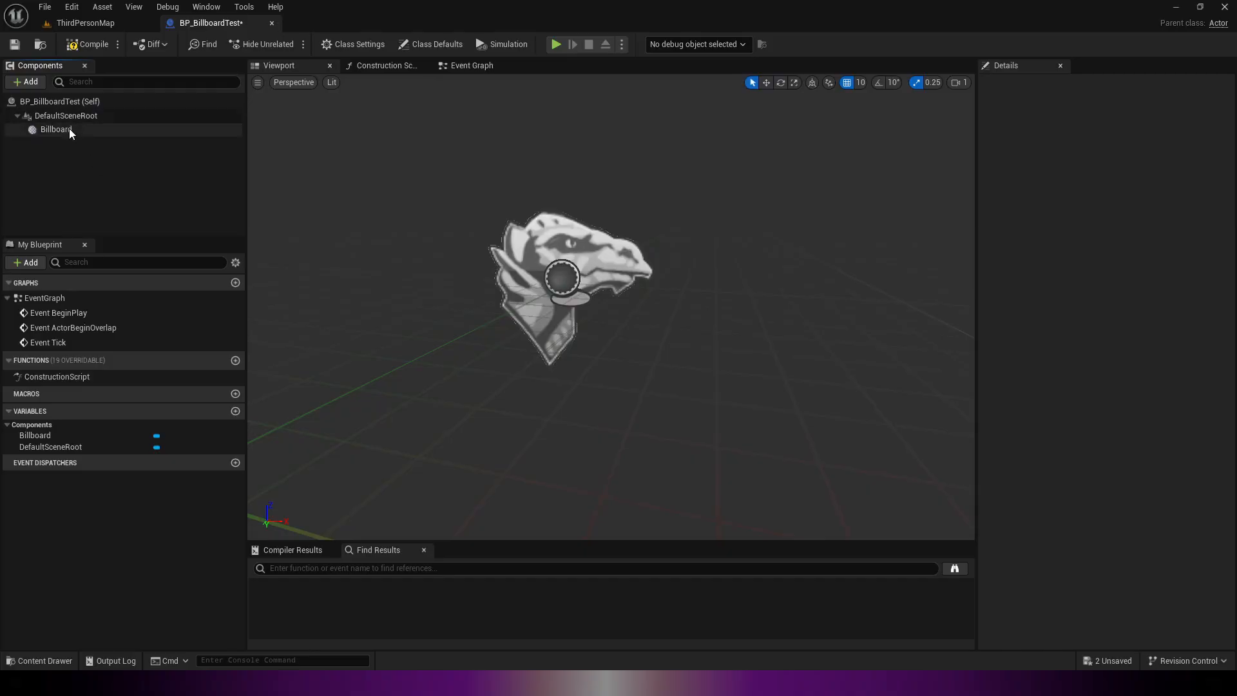
click(56, 129)
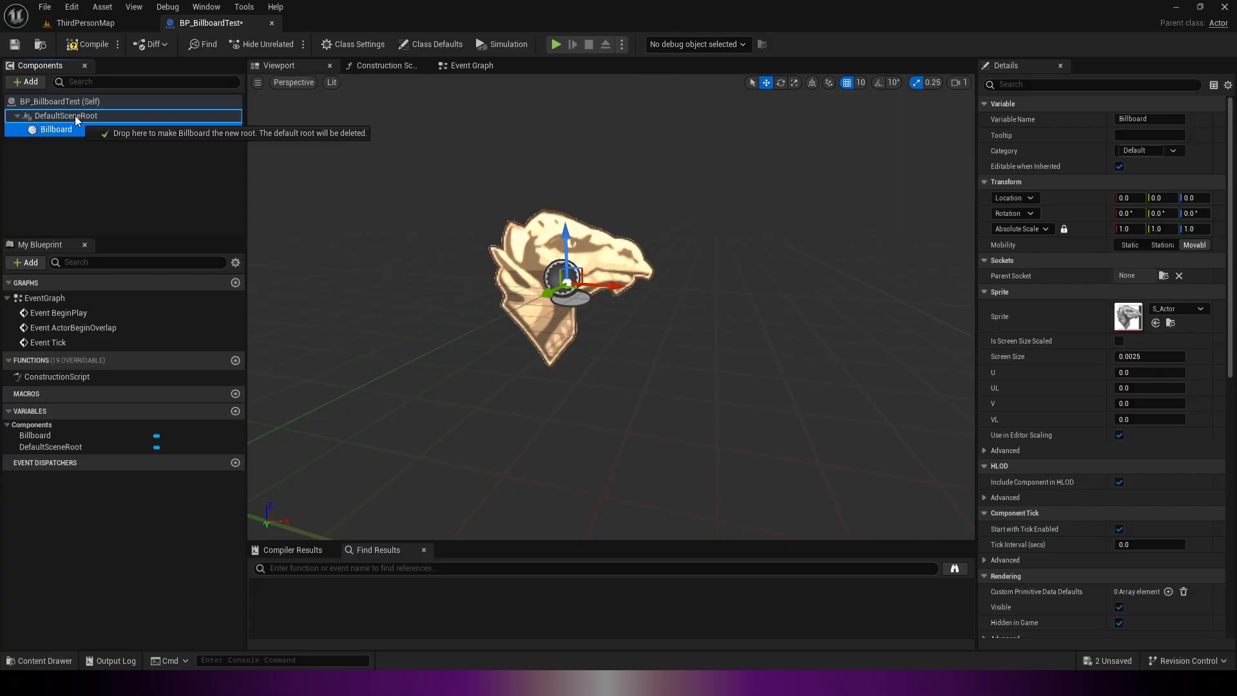
drag(55, 129, 64, 115)
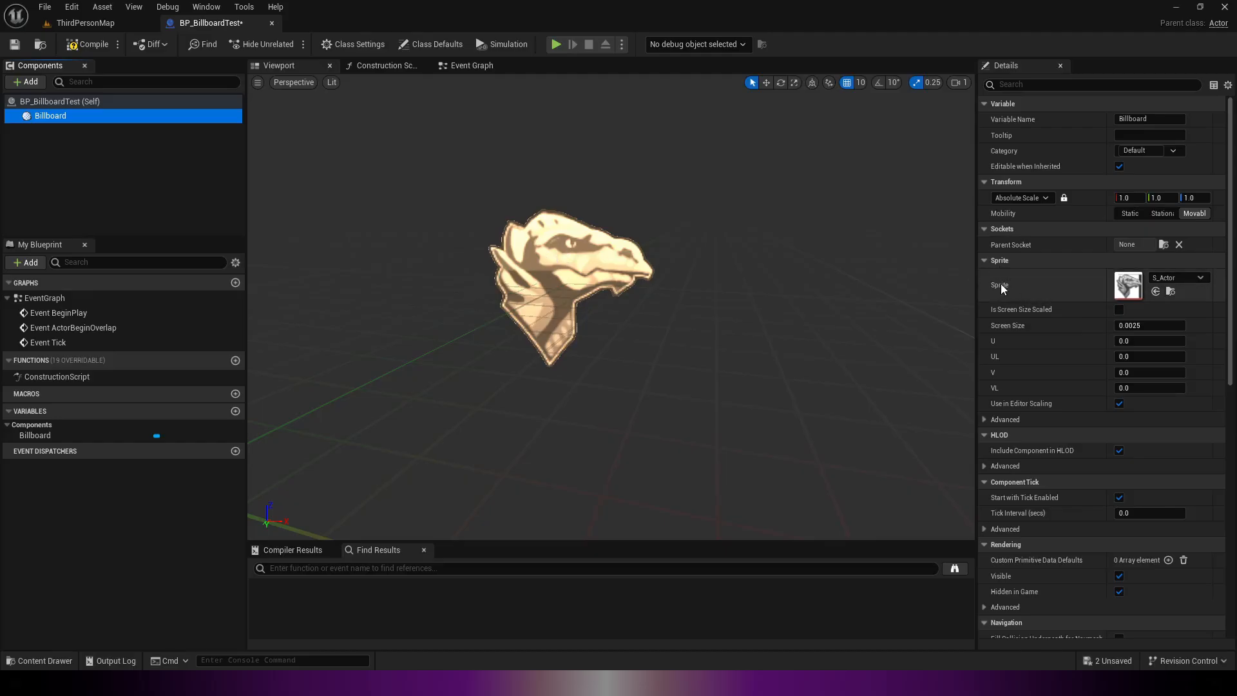
mouse_move(1125, 304)
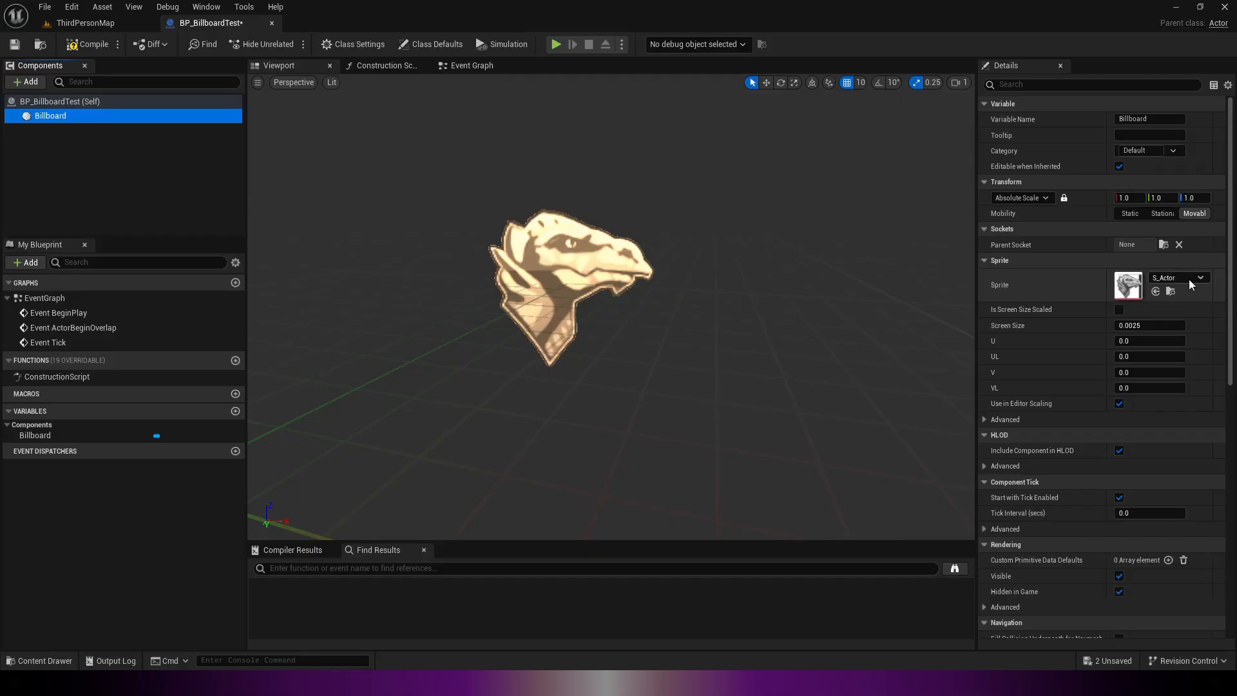
mouse_move(1175, 277)
text(ca)
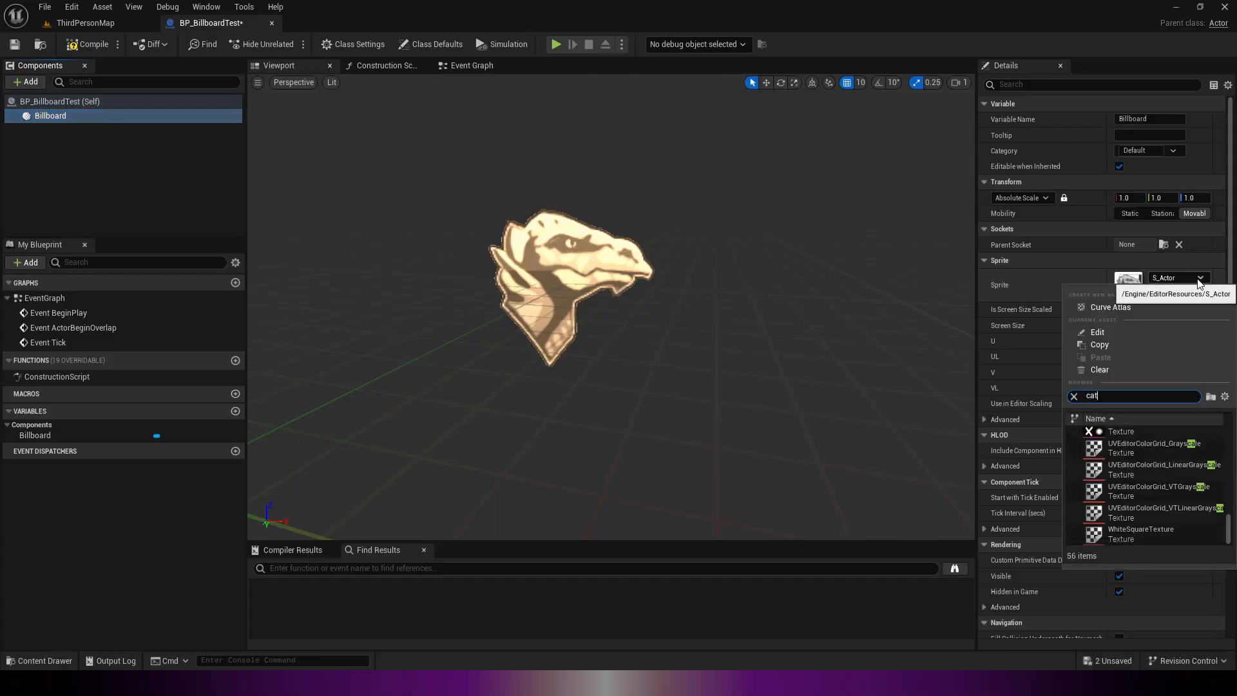
Set the Billboard's sprite to the Cat_Angry texture
text(_)
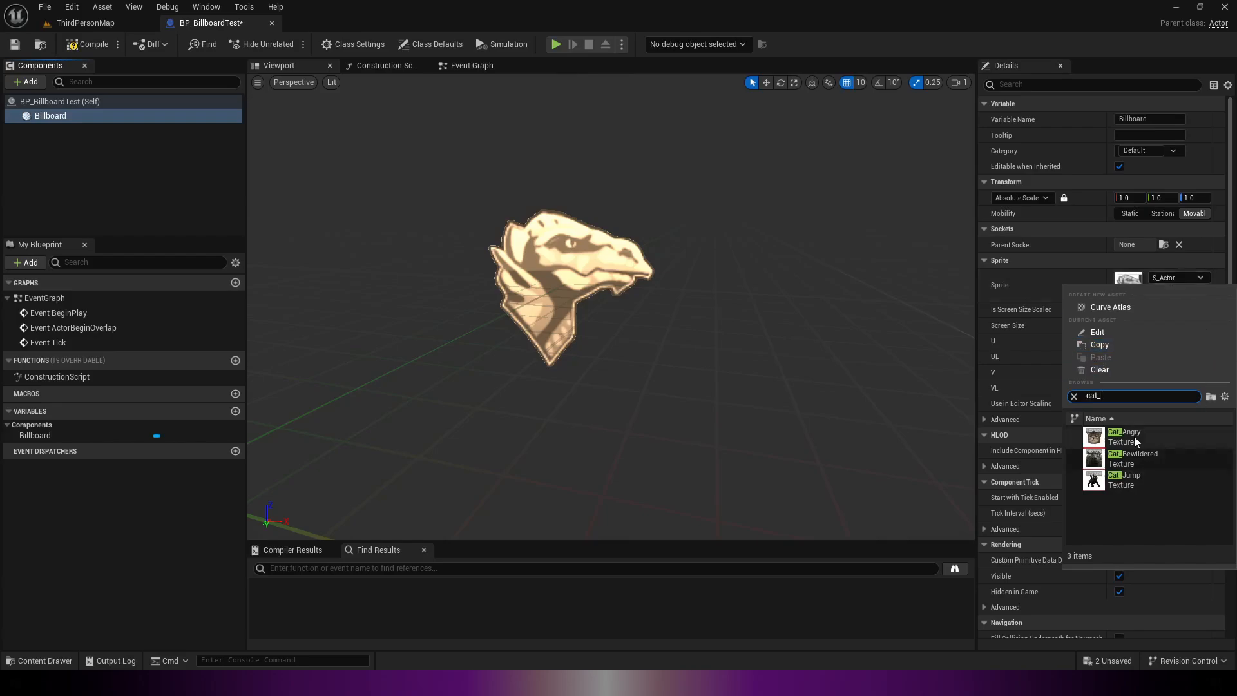
click(1124, 436)
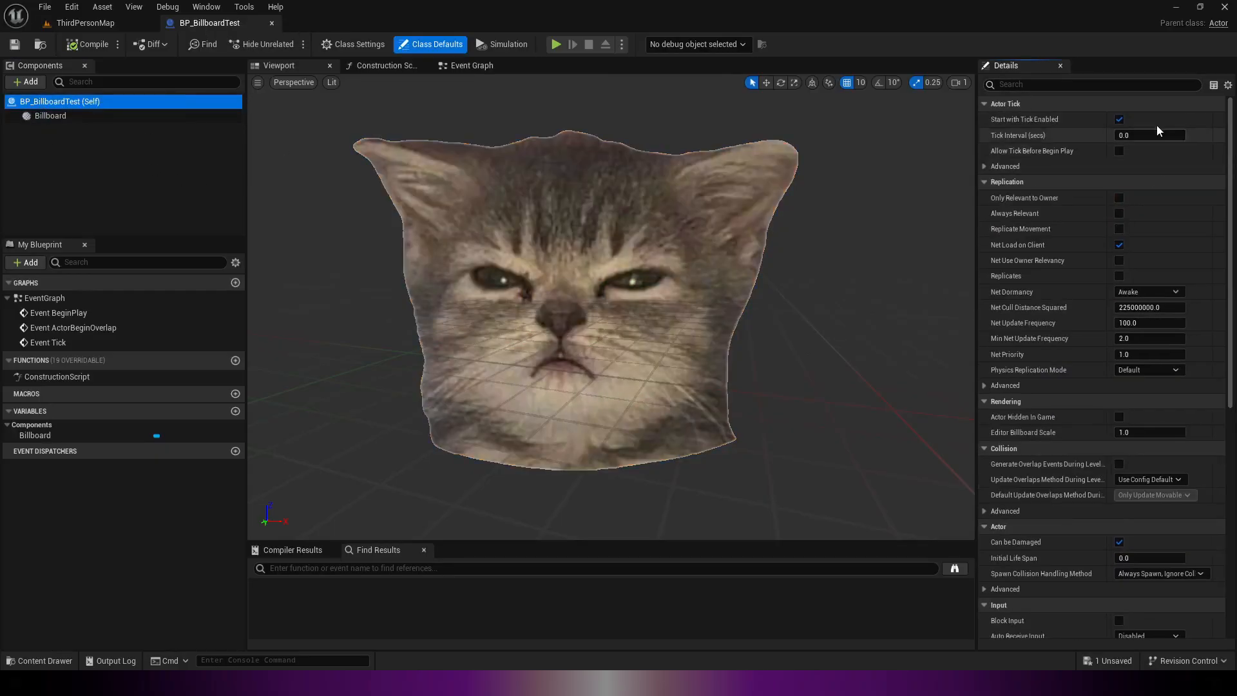
Filter the Class Defaults Details panel with the search 'billbo'
text(bill)
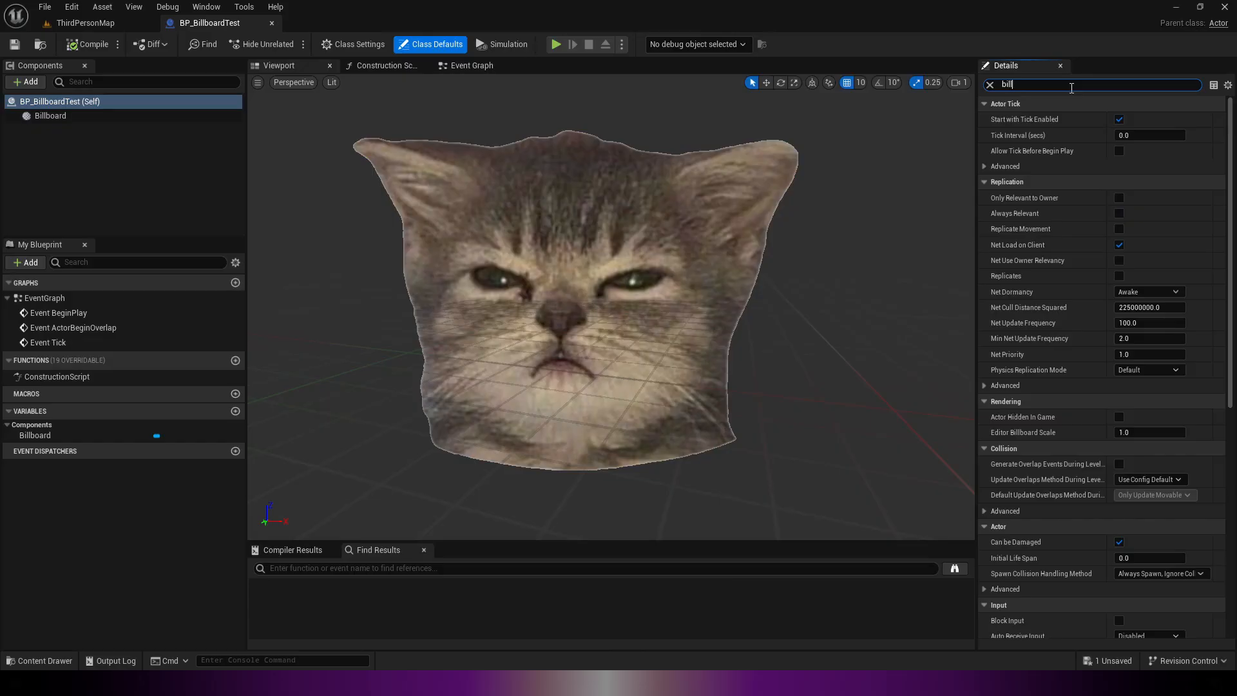
text(bo)
text(set spri)
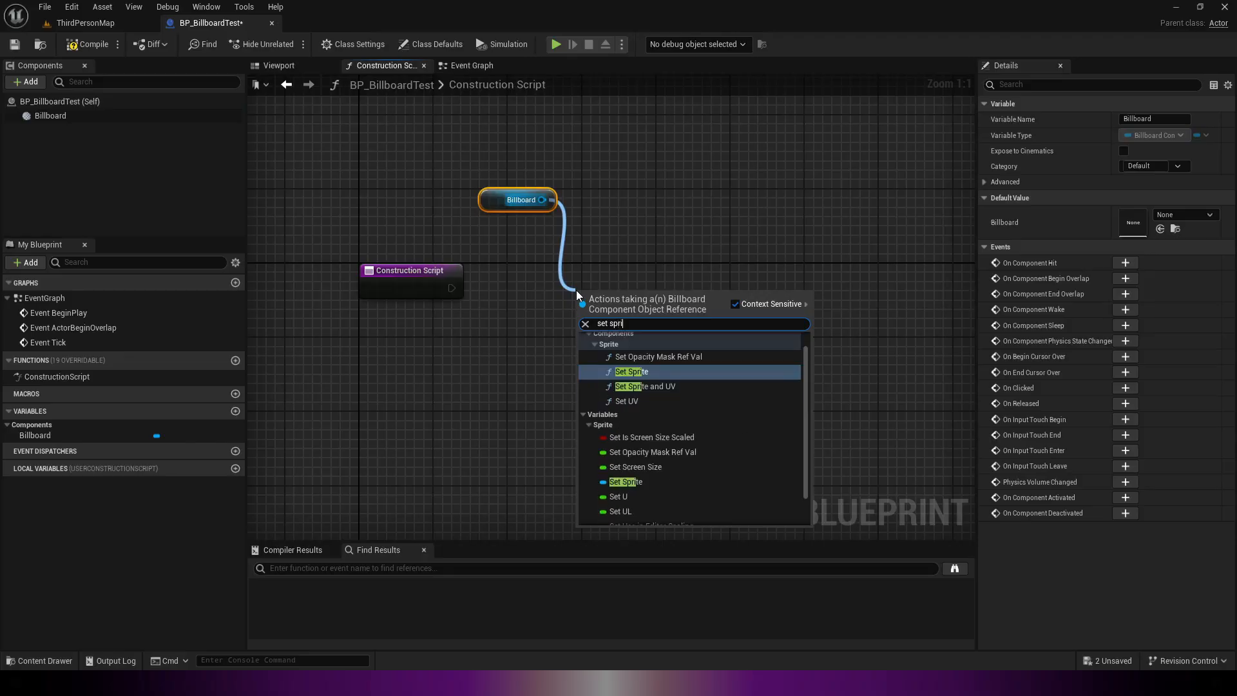
Add a Set Sprite node targeting the Billboard to the Construction Script
click(632, 372)
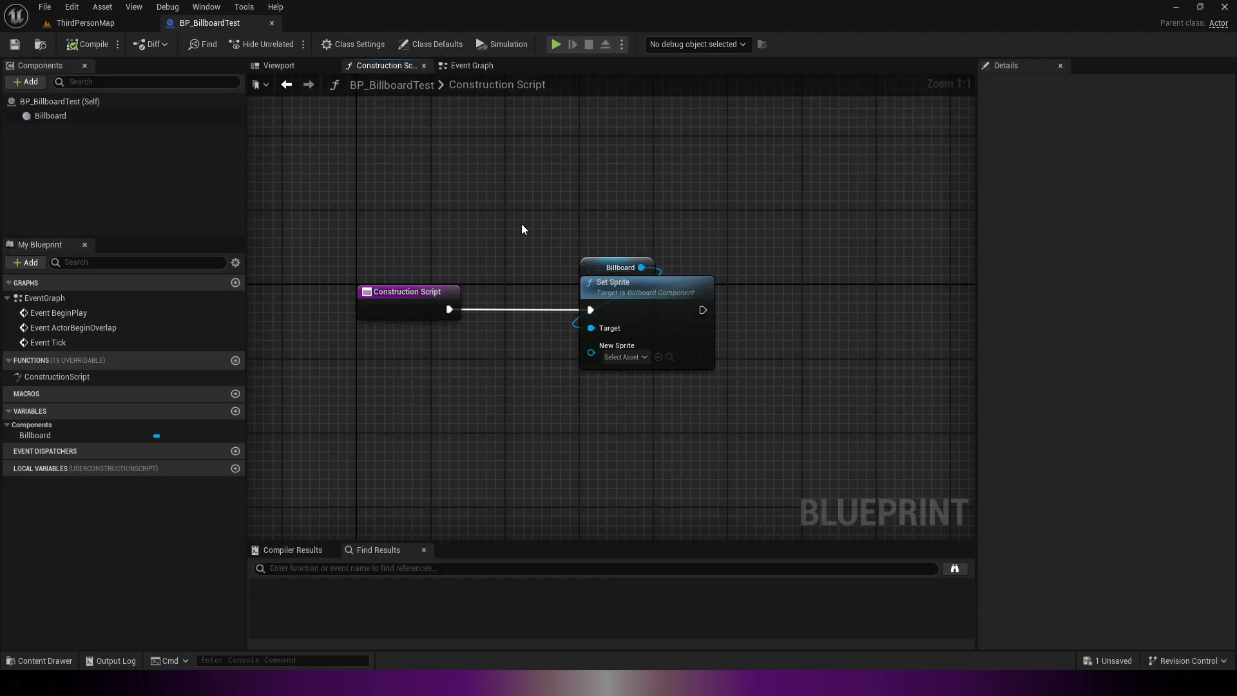
mouse_move(724, 400)
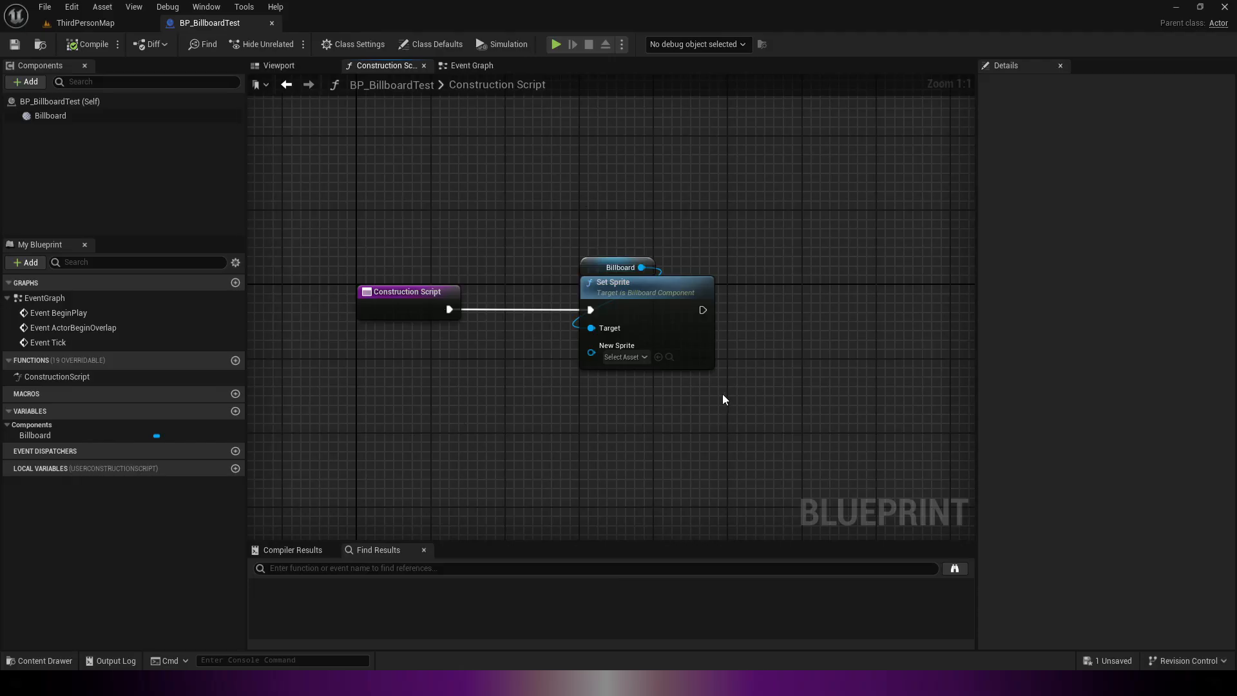
mouse_move(523, 377)
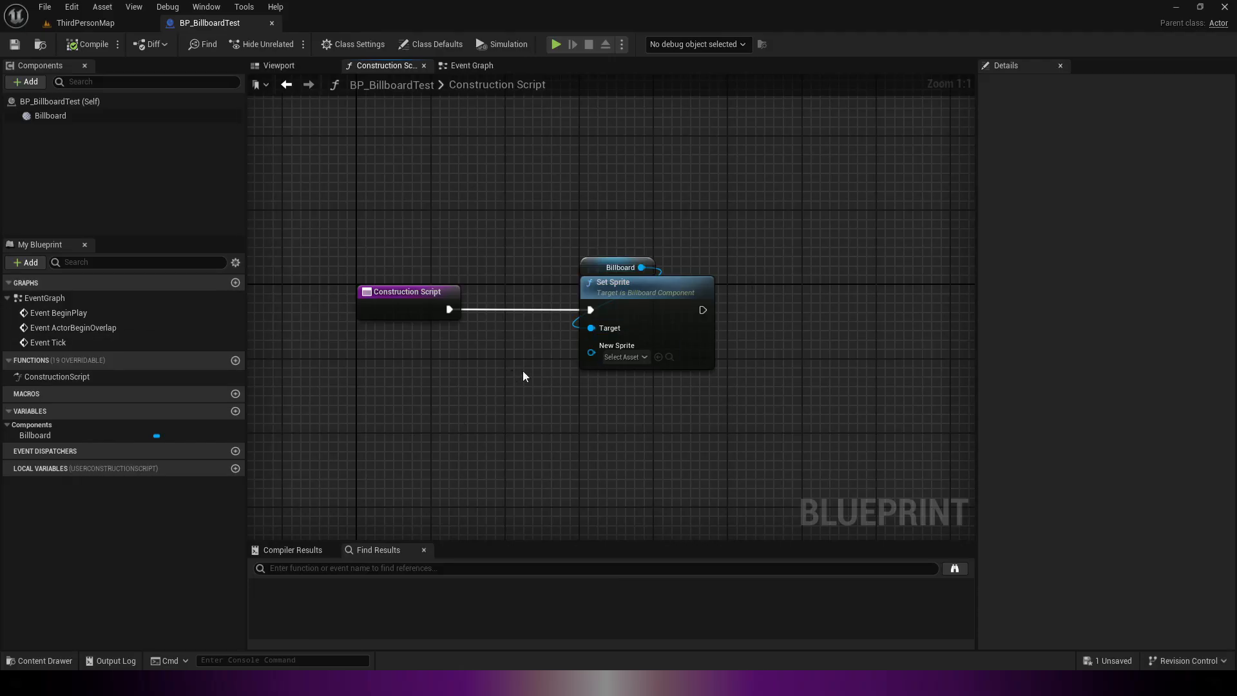
click(88, 24)
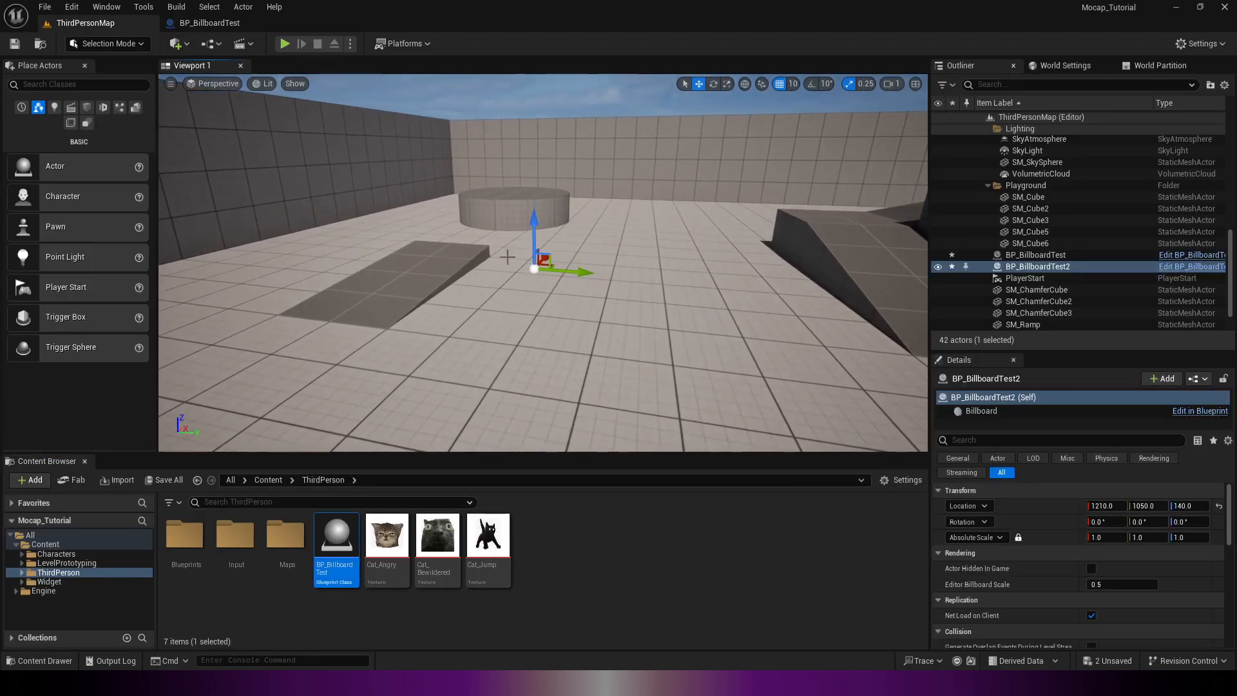
click(1199, 410)
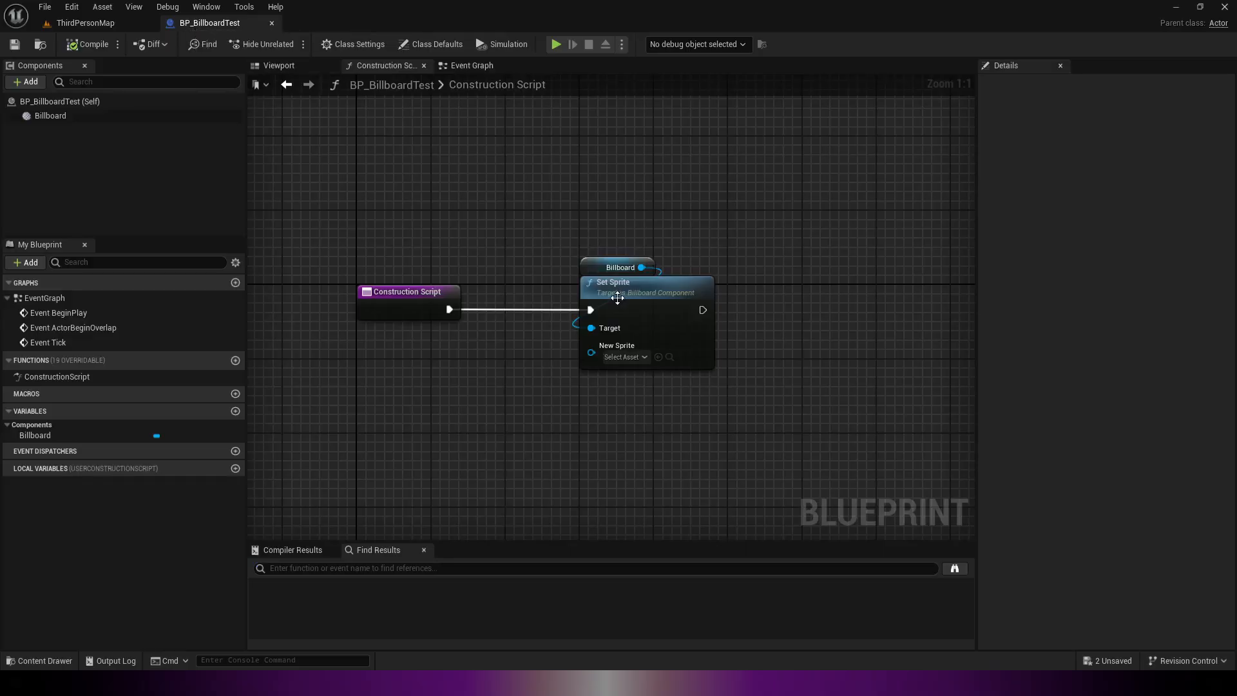
click(618, 266)
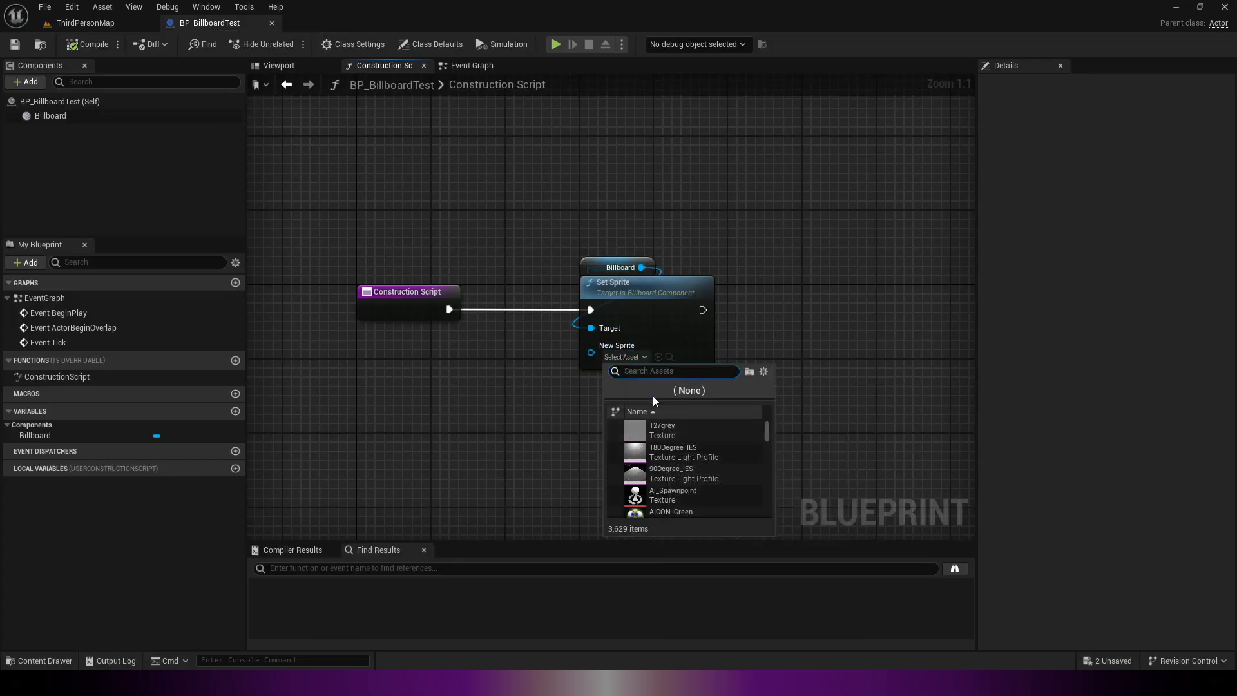
Set New Sprite to Cat_Bewildered, check the placed actor, and save the Blueprint
text(cat)
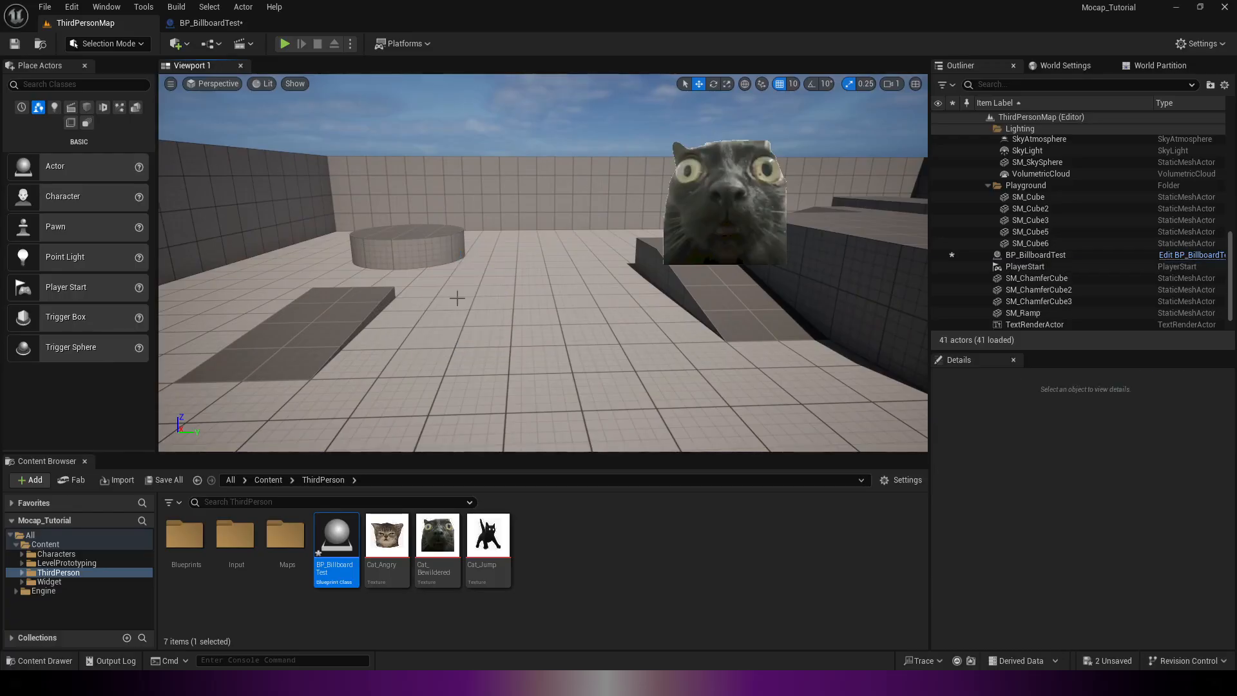
click(1034, 255)
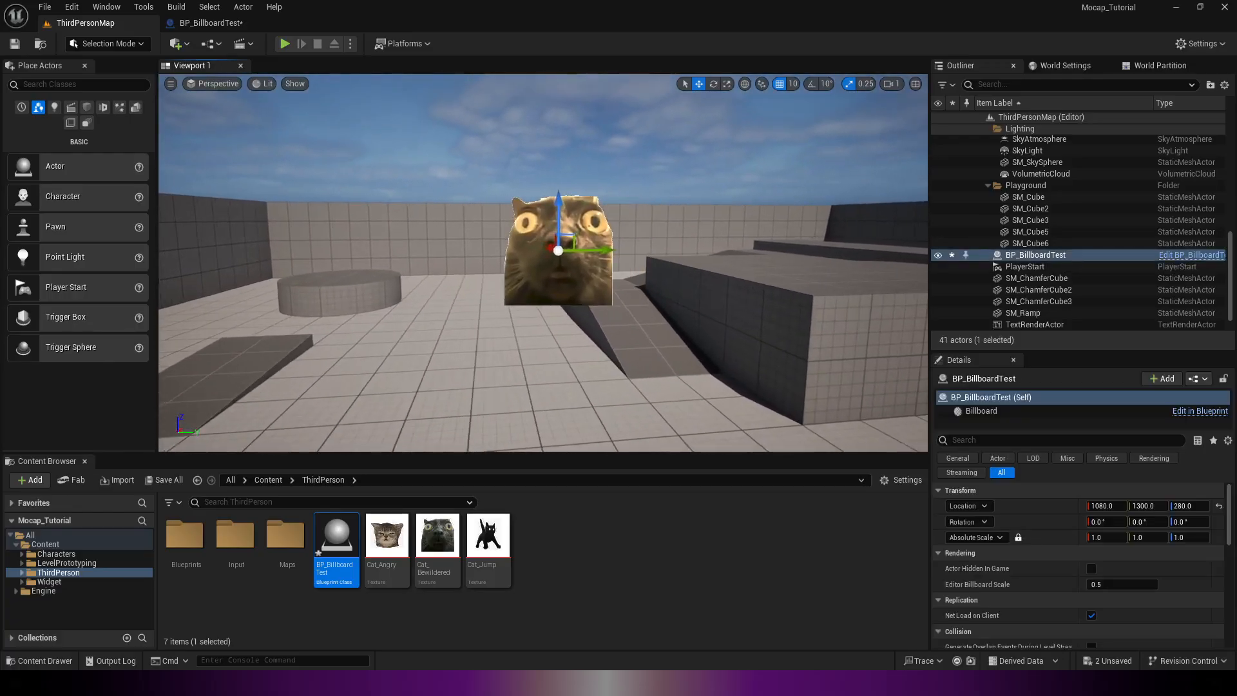
click(1200, 411)
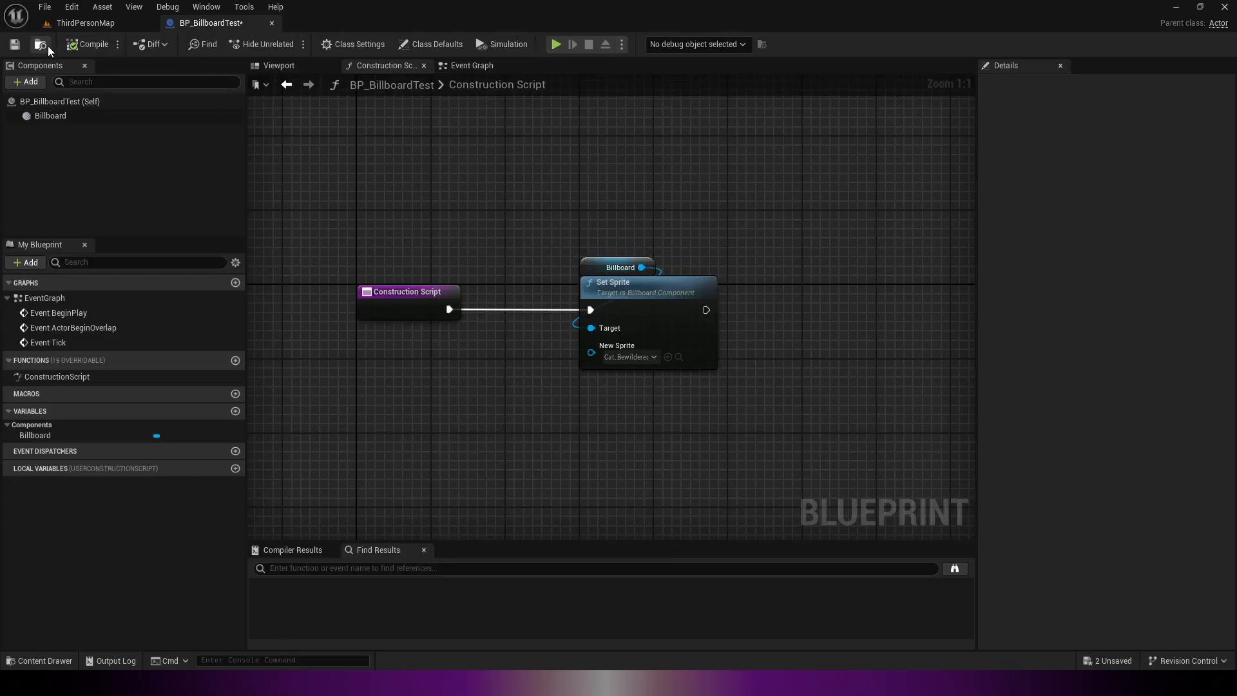
click(40, 44)
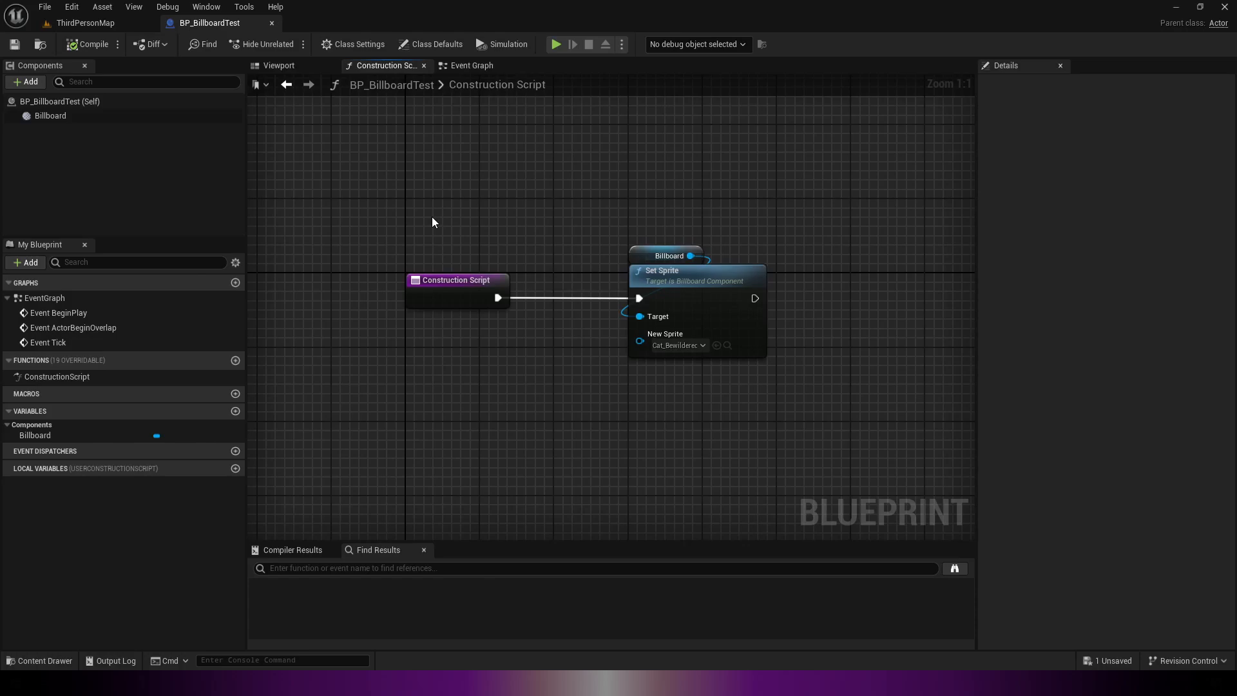
mouse_move(1115, 661)
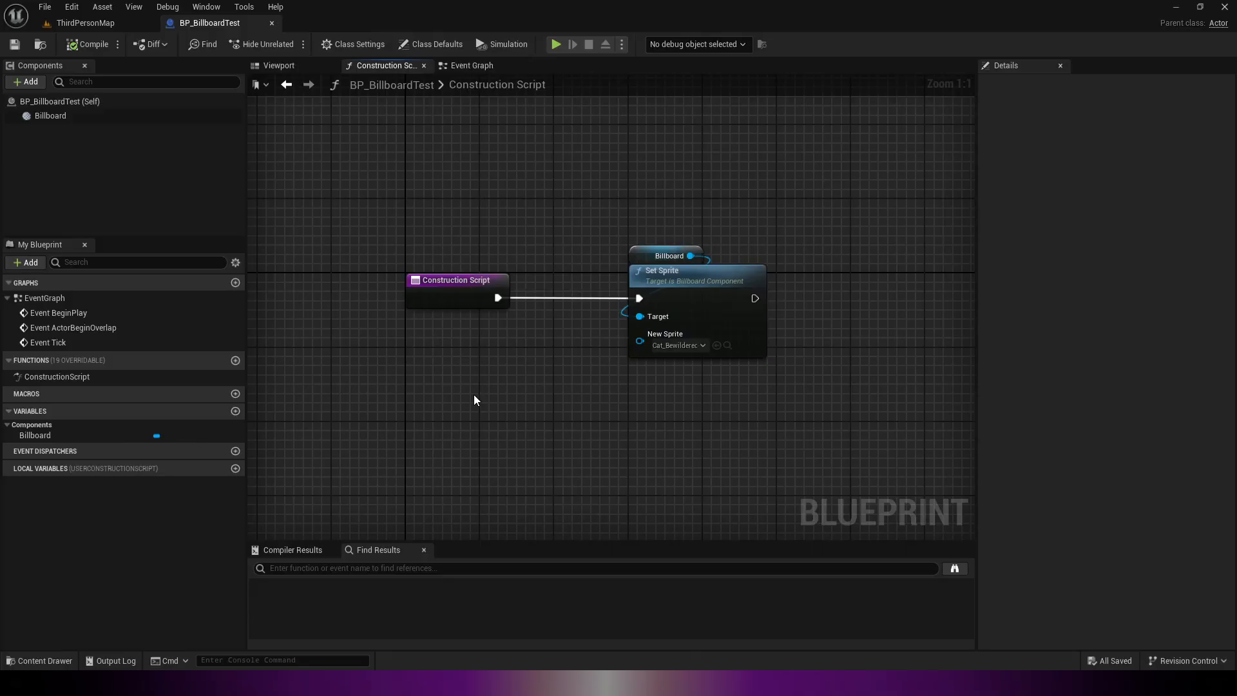
mouse_move(119, 26)
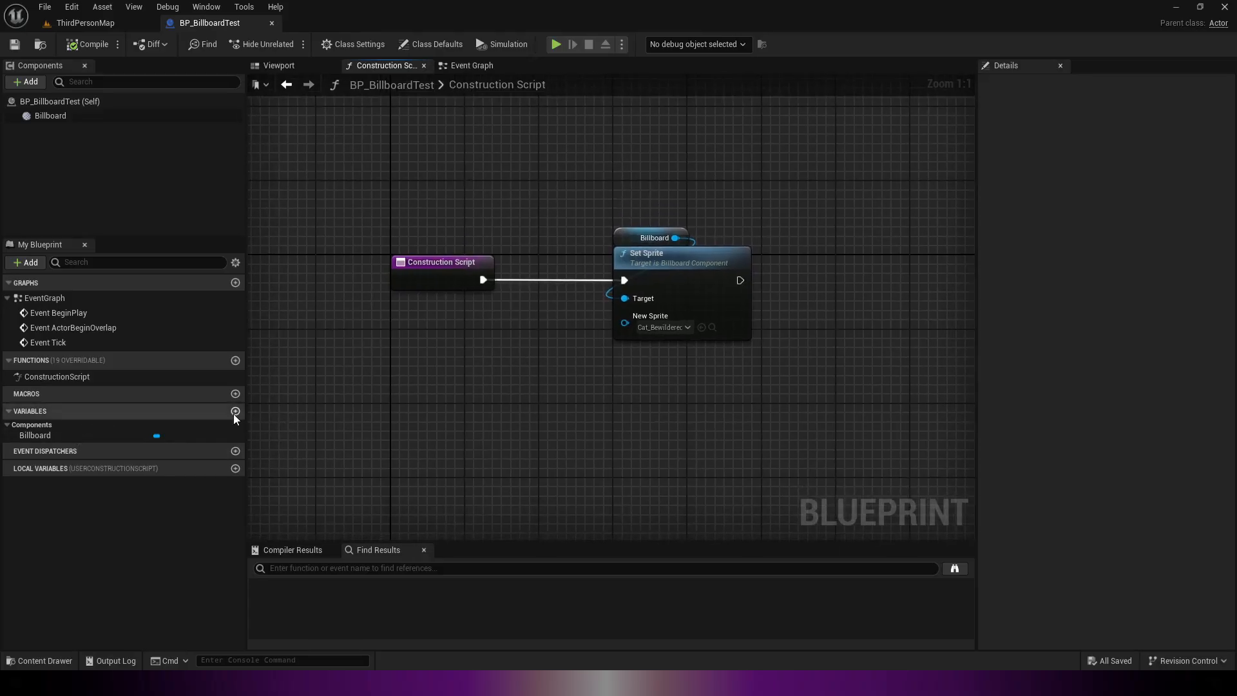
Add a new Boolean variable and begin naming it 'Cat_'
click(235, 411)
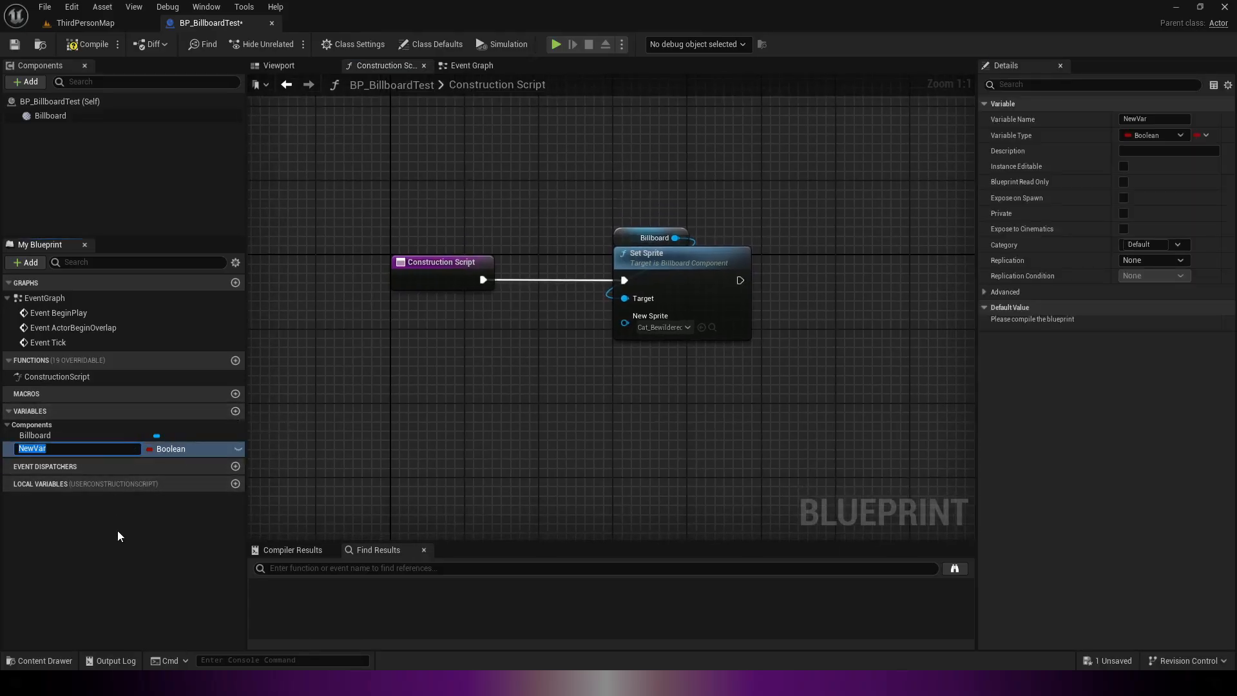
text(Cat_)
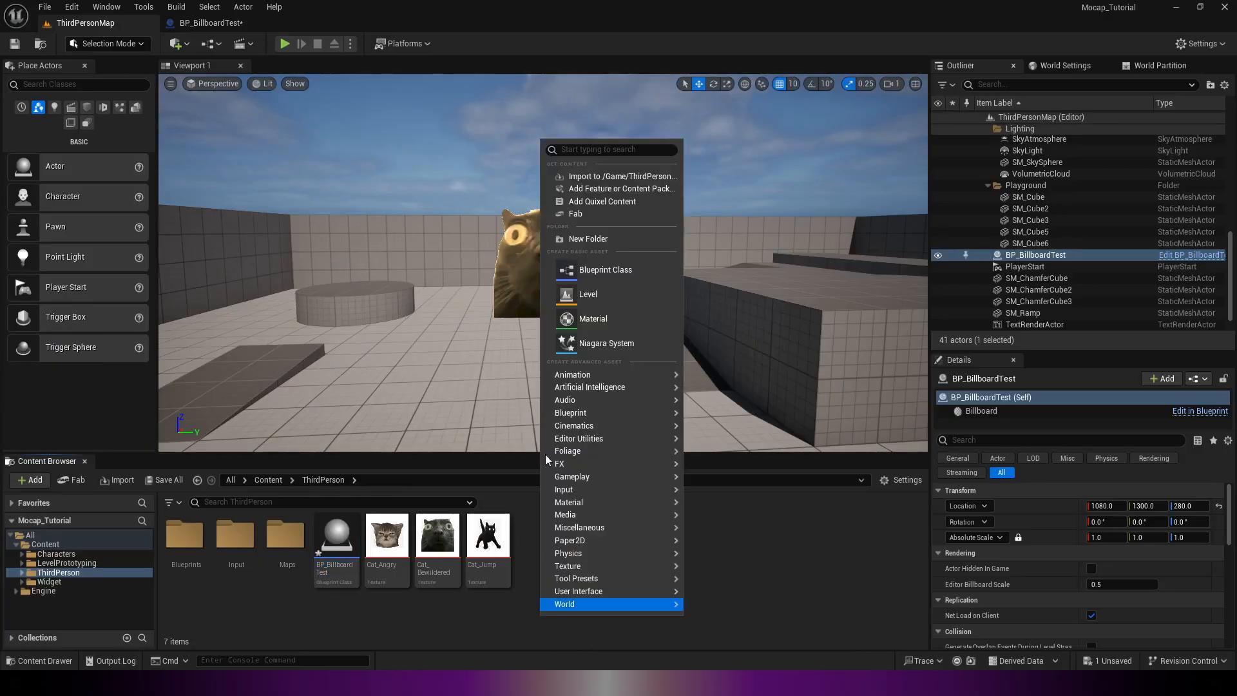
Create the E_Cat_Type enumeration and rename its entries Angry, Bewildered and Jump
text(enumer)
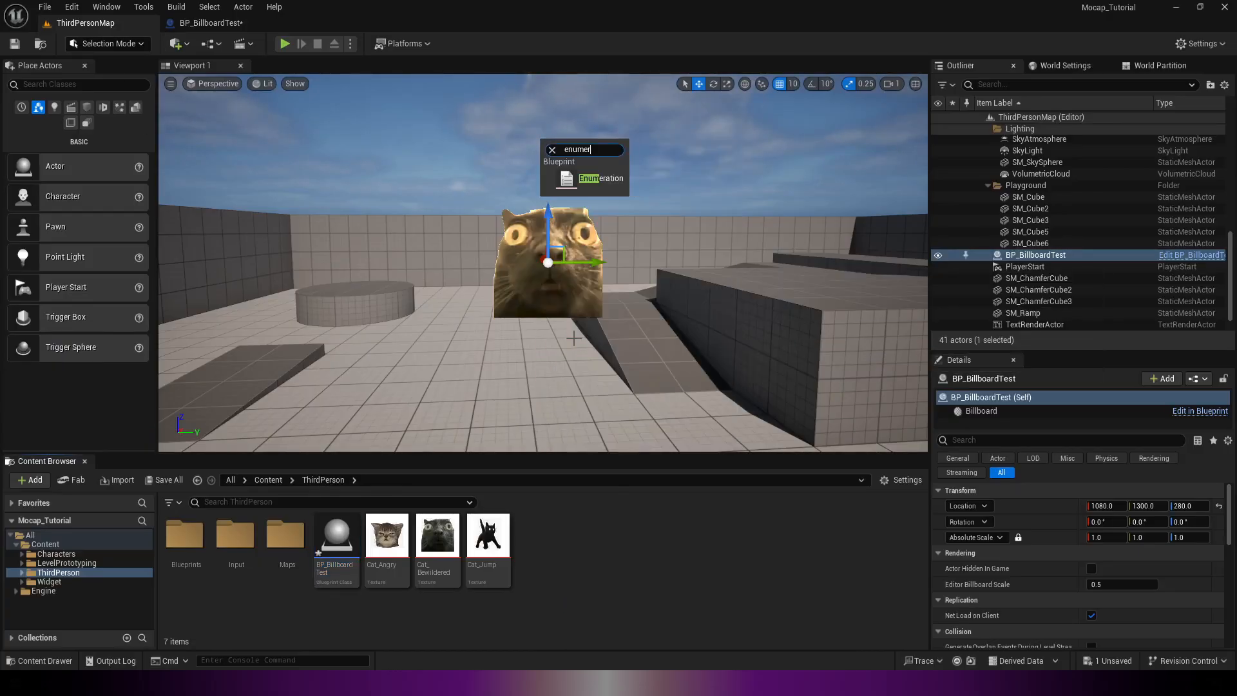
click(602, 178)
text(E_Cat)
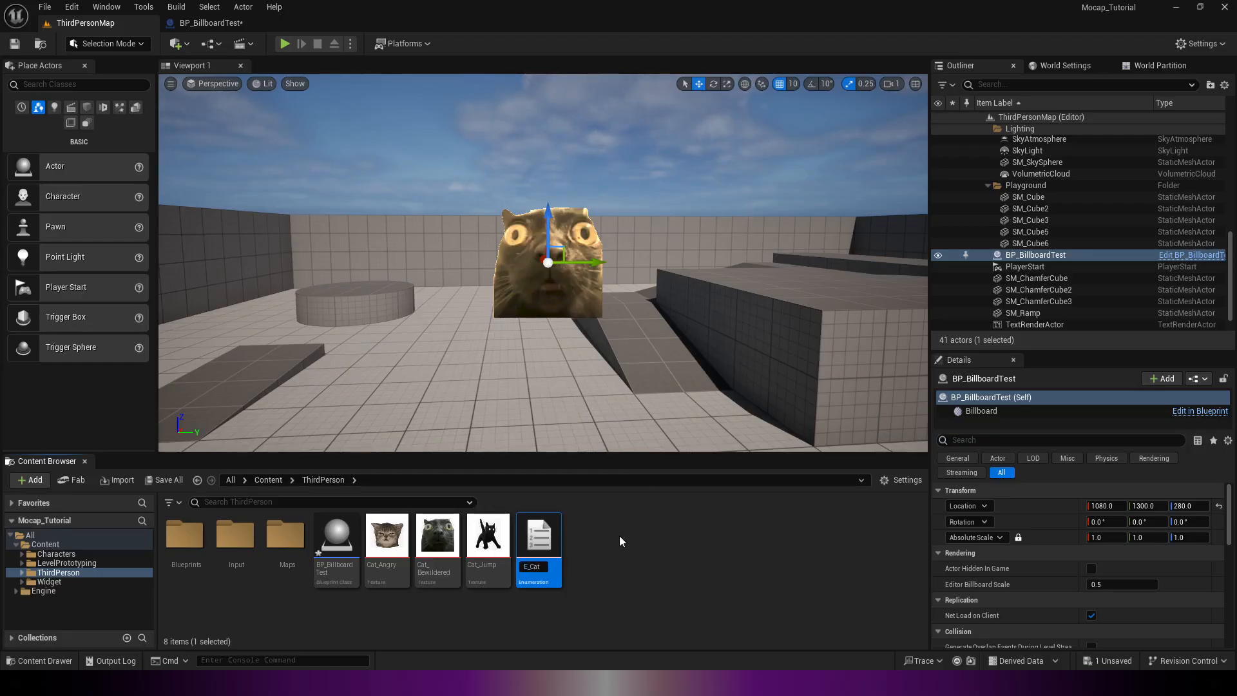
double_click(539, 533)
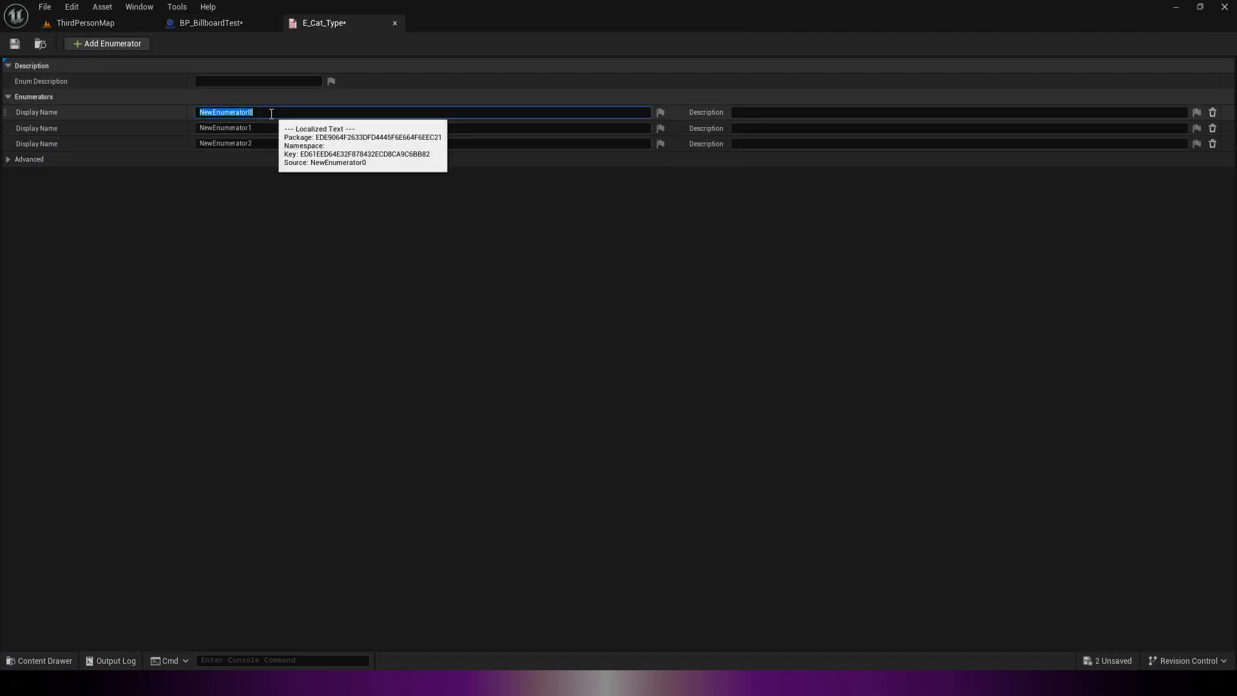
mouse_move(365, 323)
text(Angry)
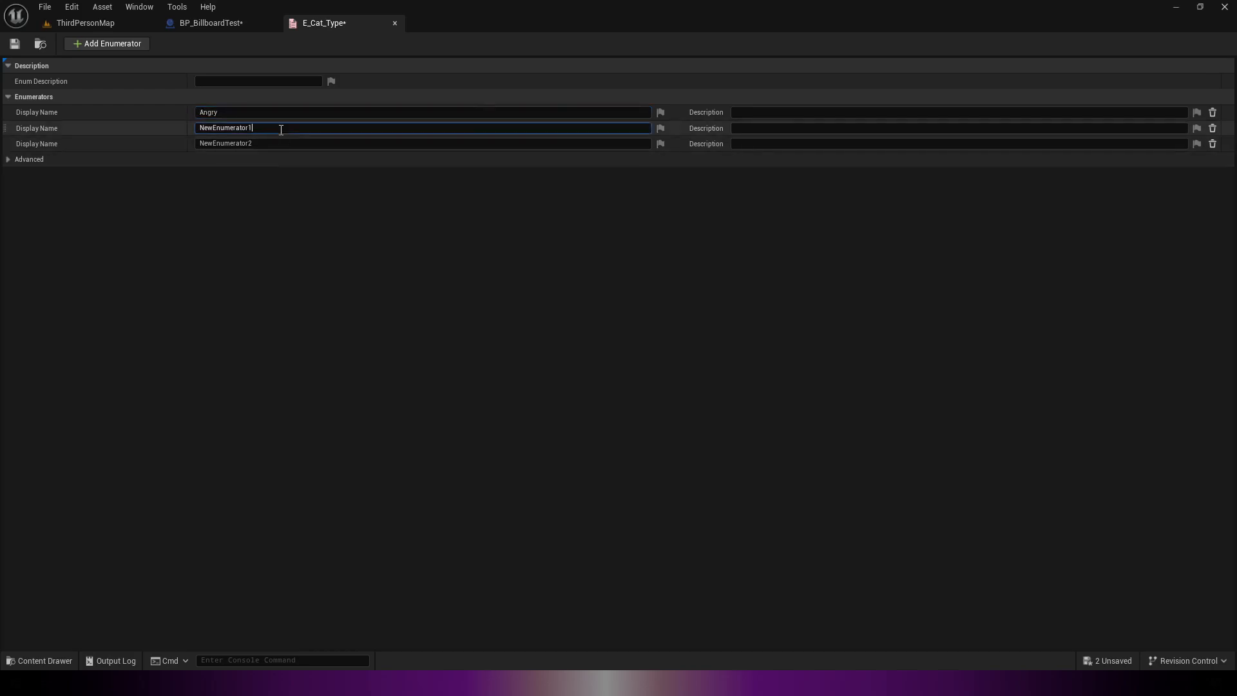
text(Bewildered)
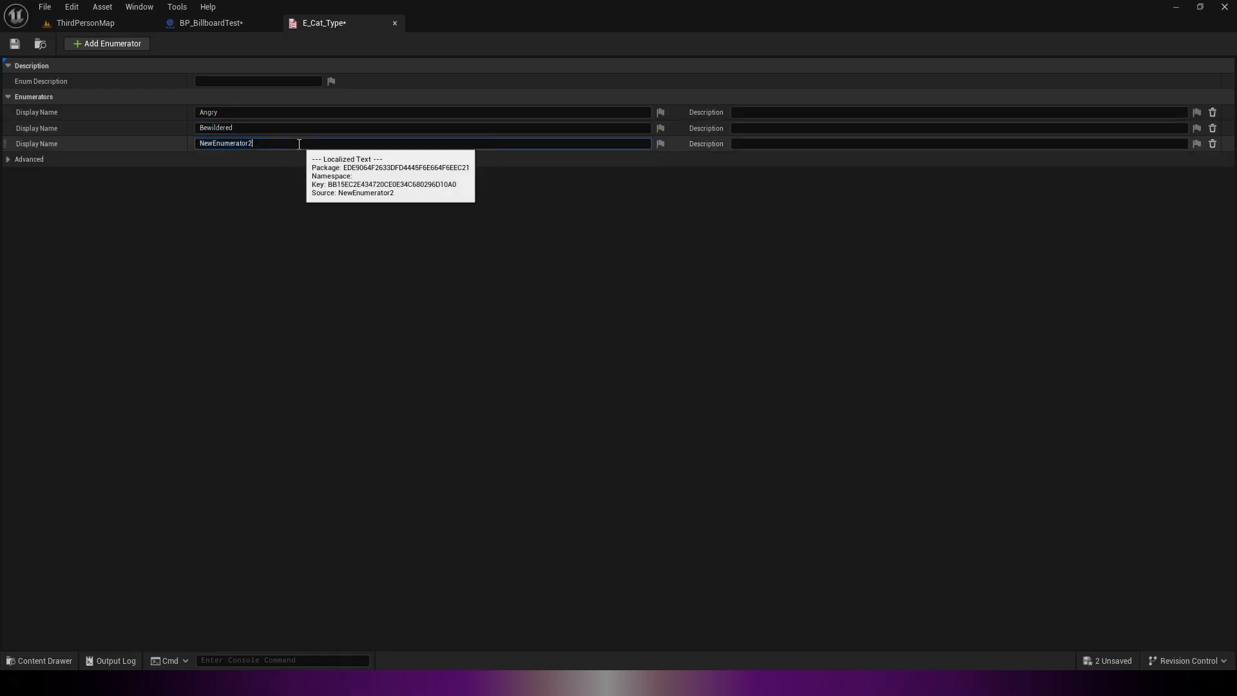
triple_click(246, 143)
text(Jump)
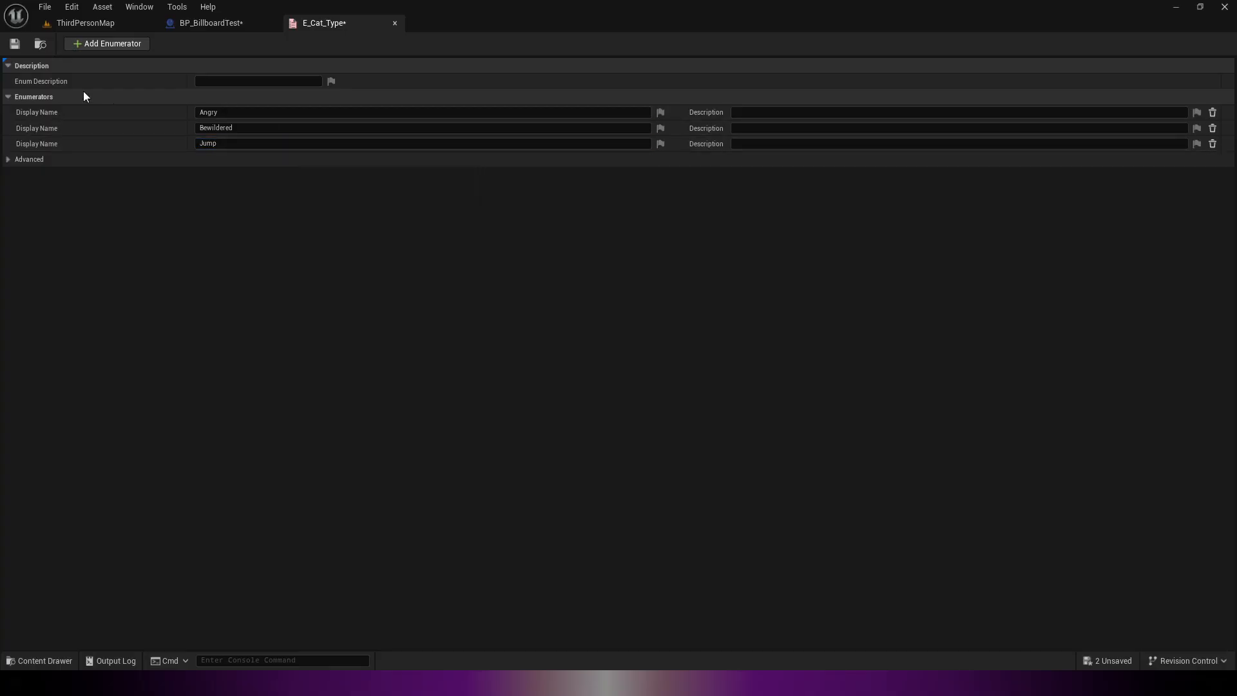
Change Cat_Type to an instance-editable E_Cat_Type variable and compile the Blueprint
click(211, 23)
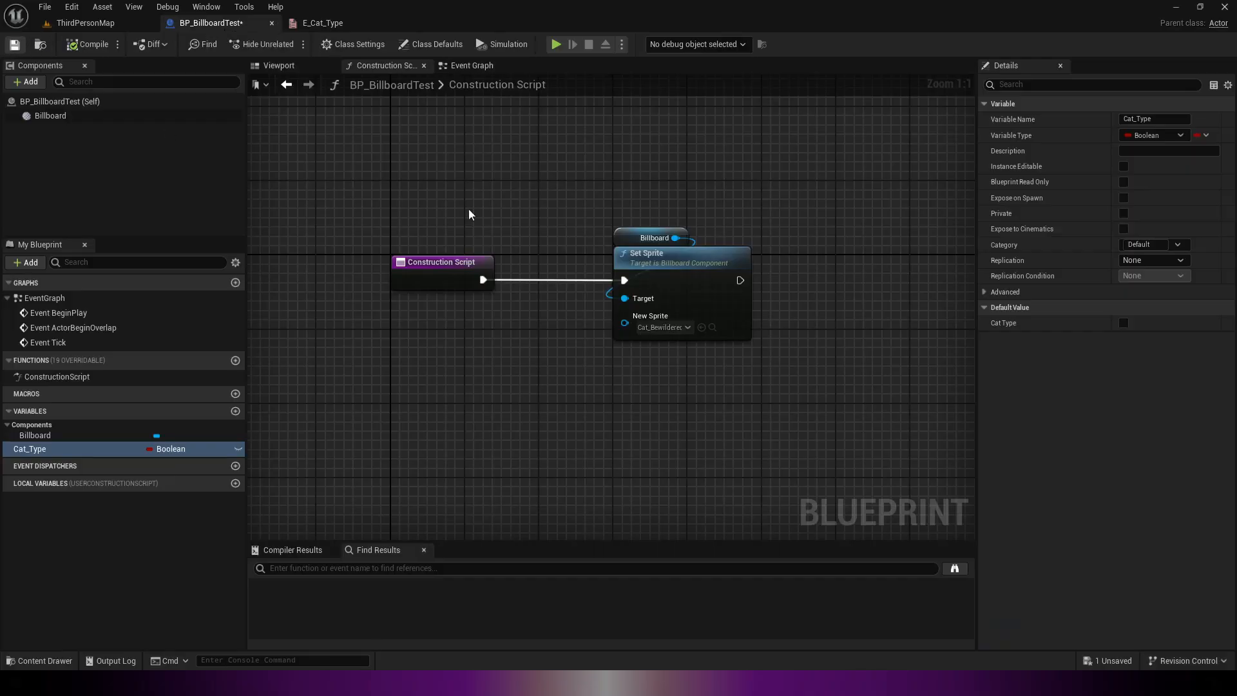
click(172, 449)
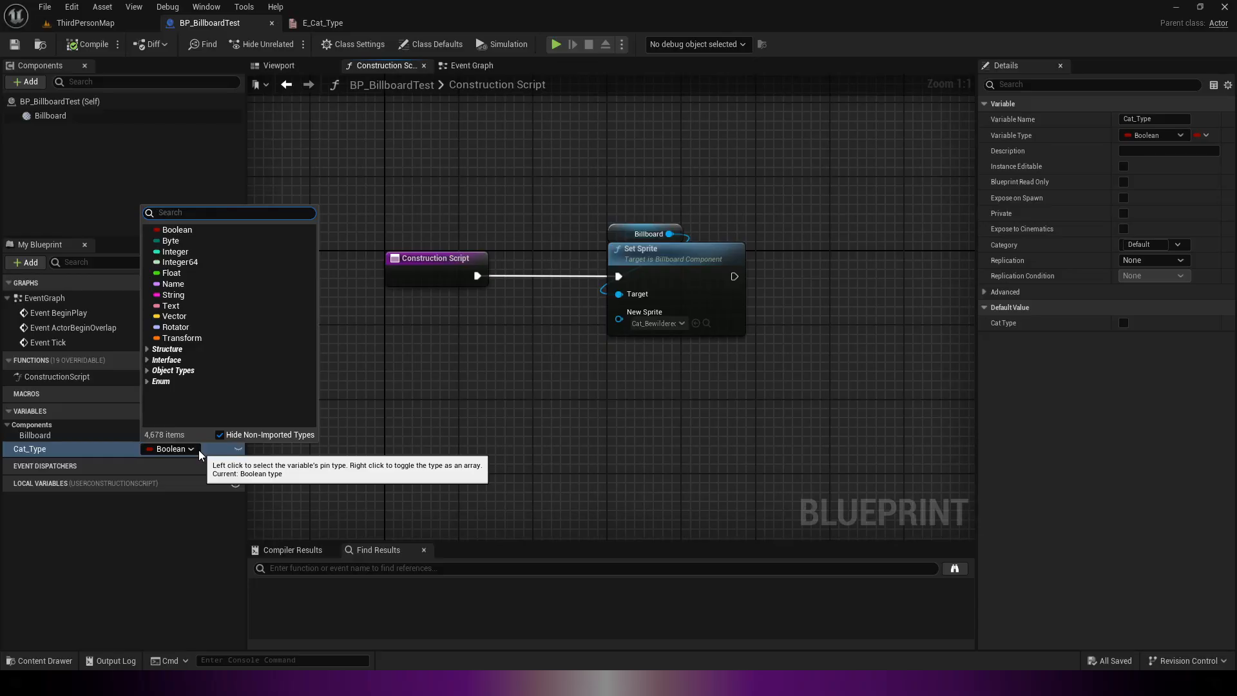
text(e_ca)
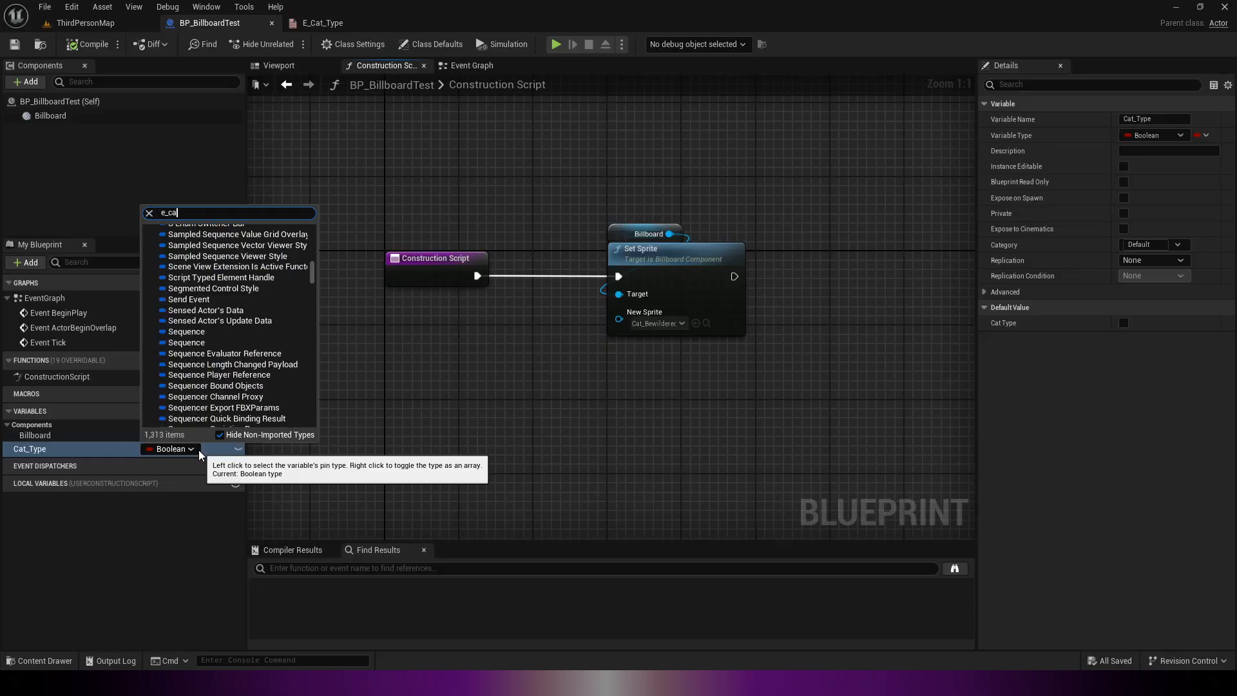
click(228, 224)
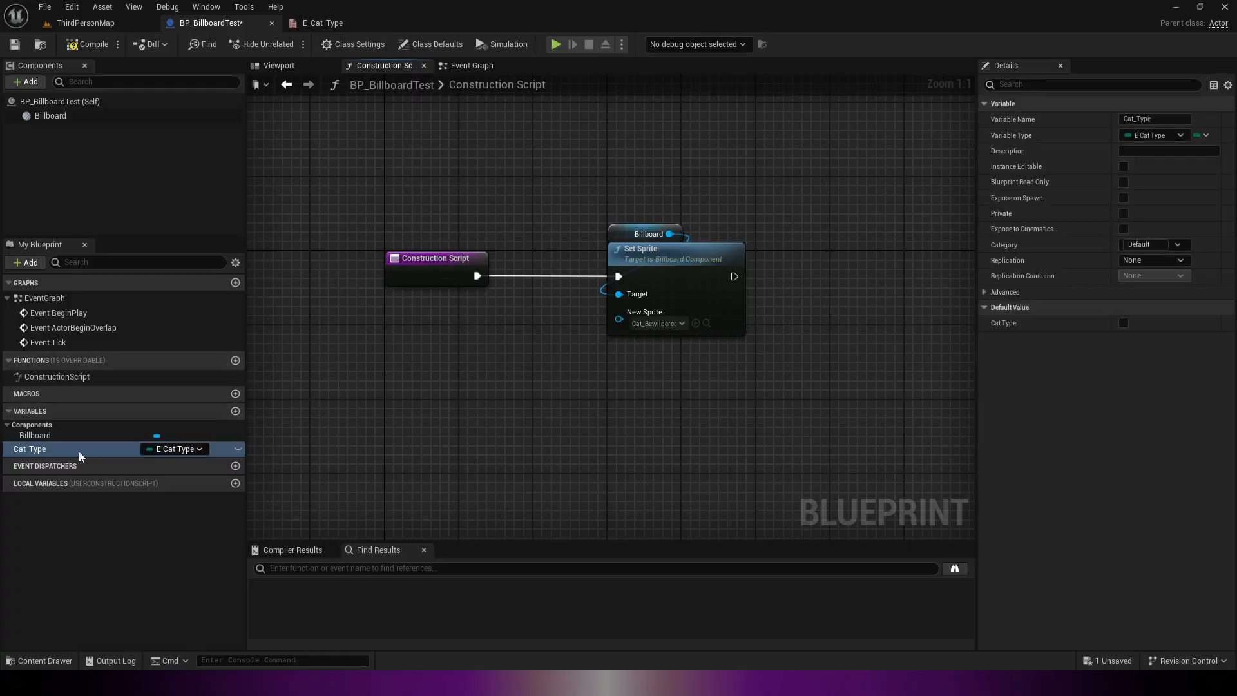
click(235, 449)
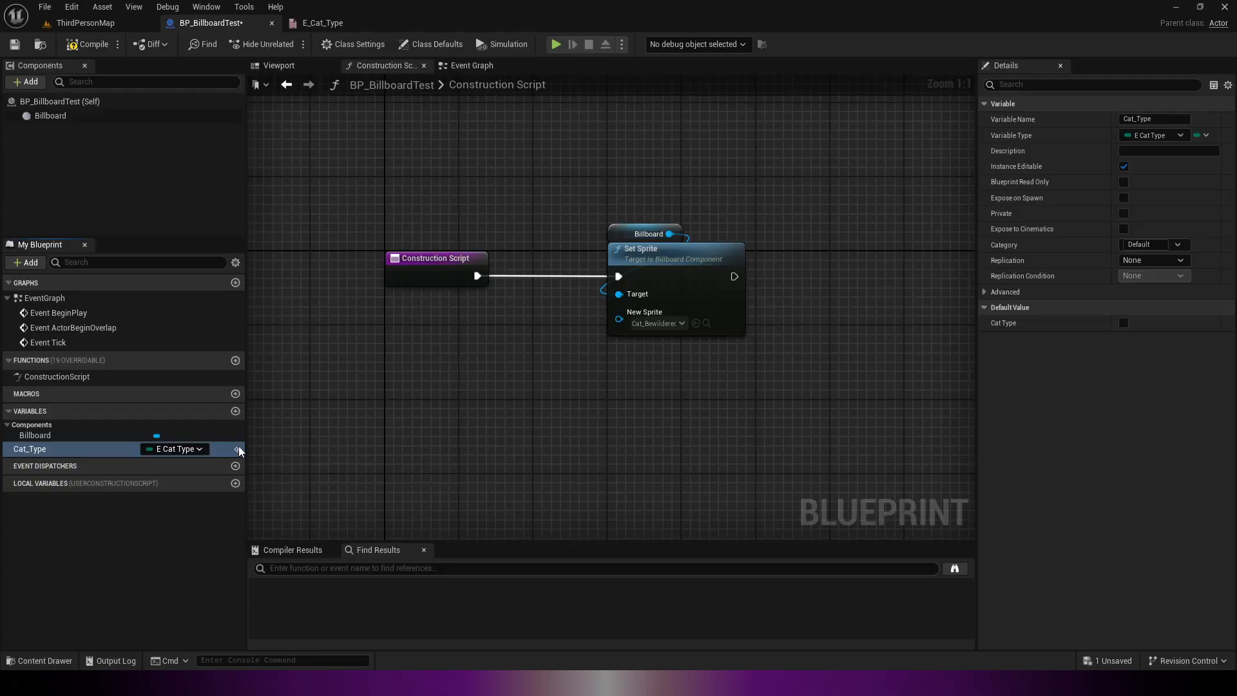
click(1152, 323)
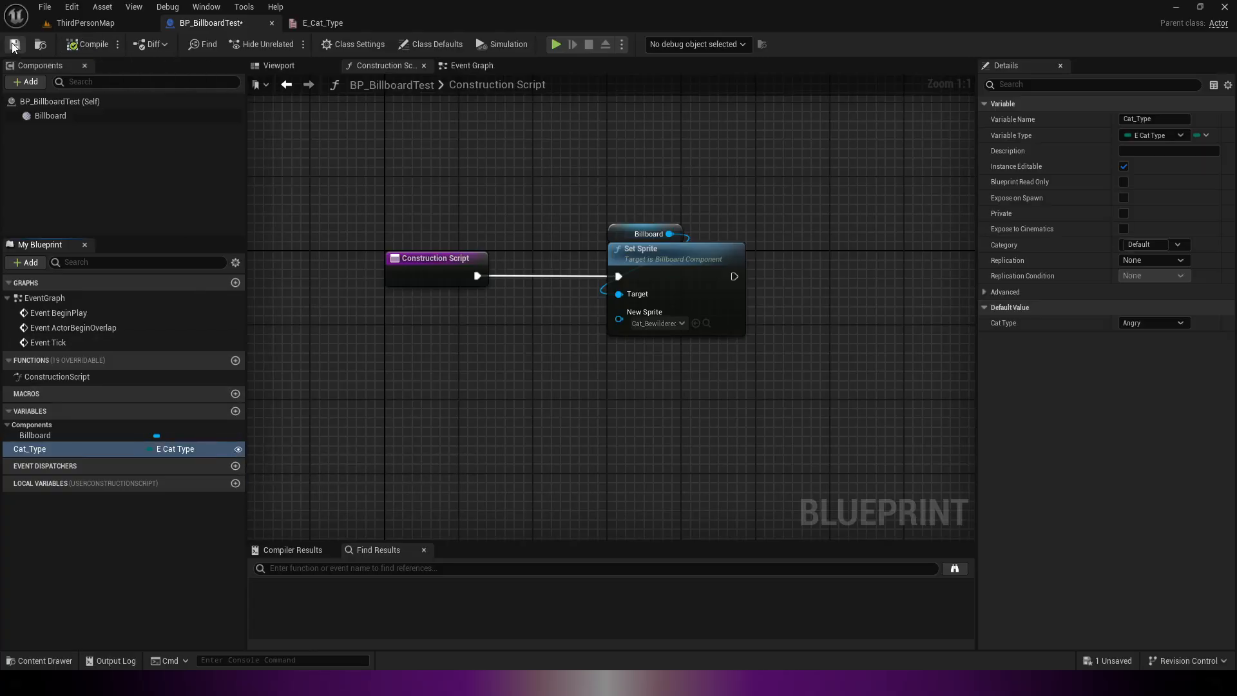
Save, then assign cat textures to the Select node's Angry and Jump (Cat_Jump) options
click(14, 44)
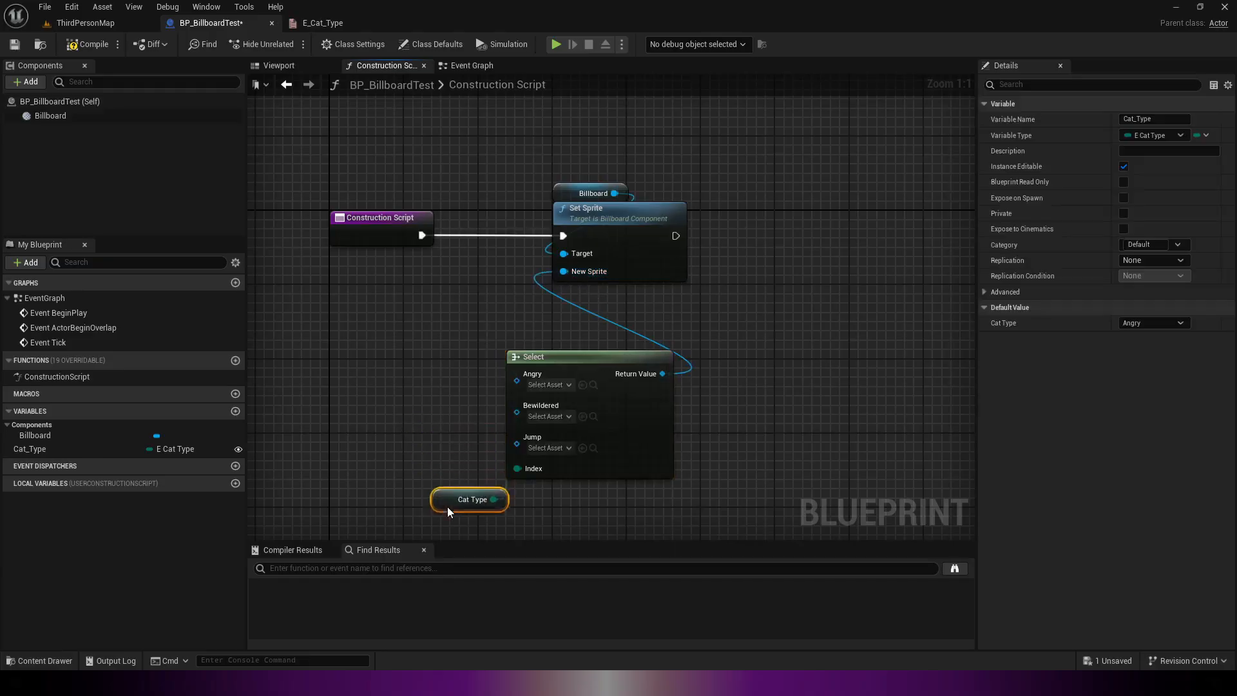
click(547, 384)
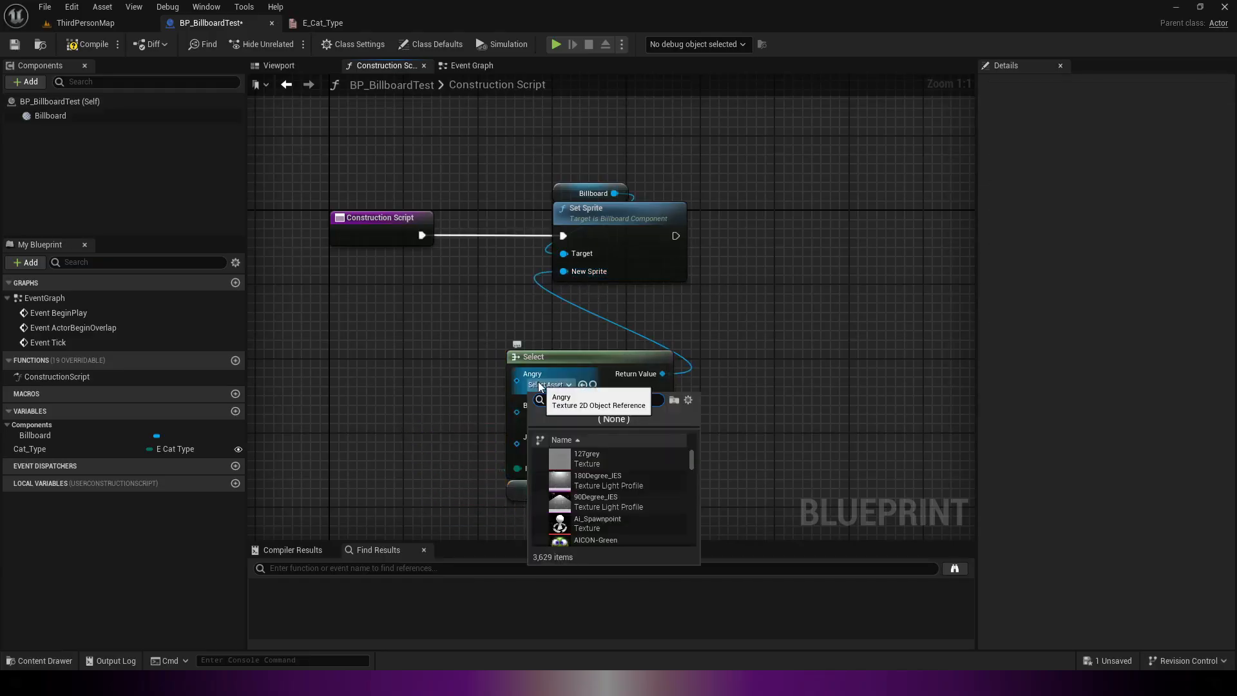
text(caat)
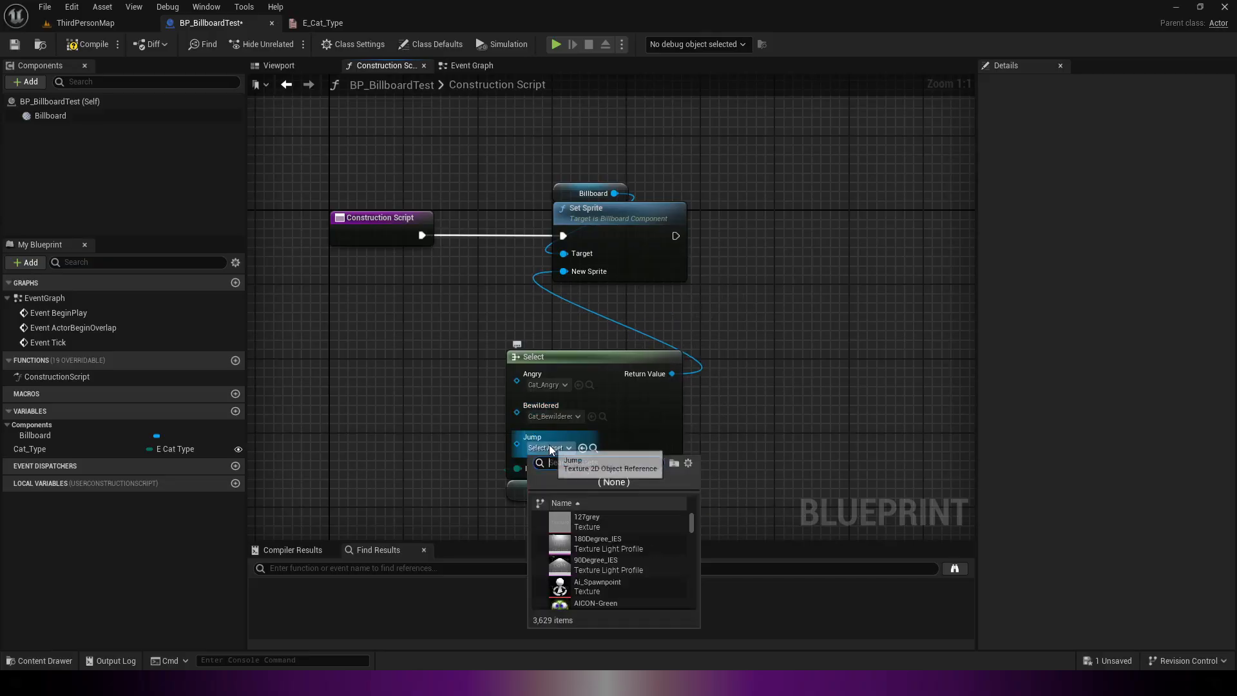
click(826, 403)
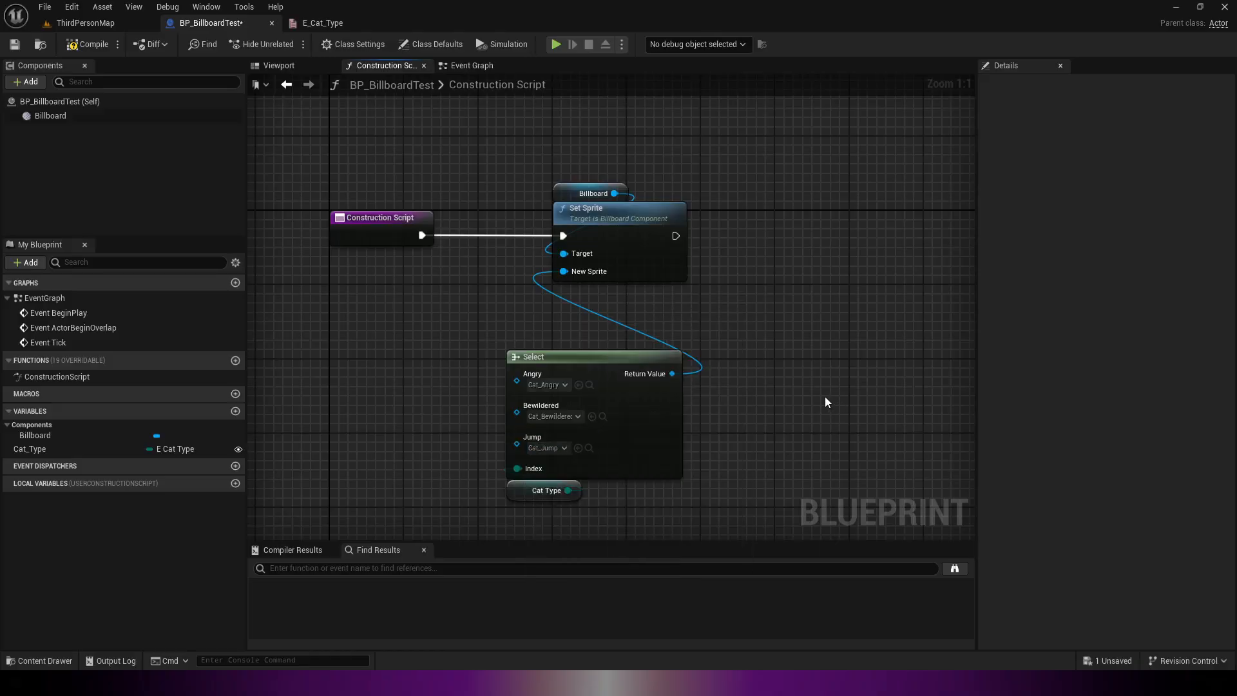
click(85, 23)
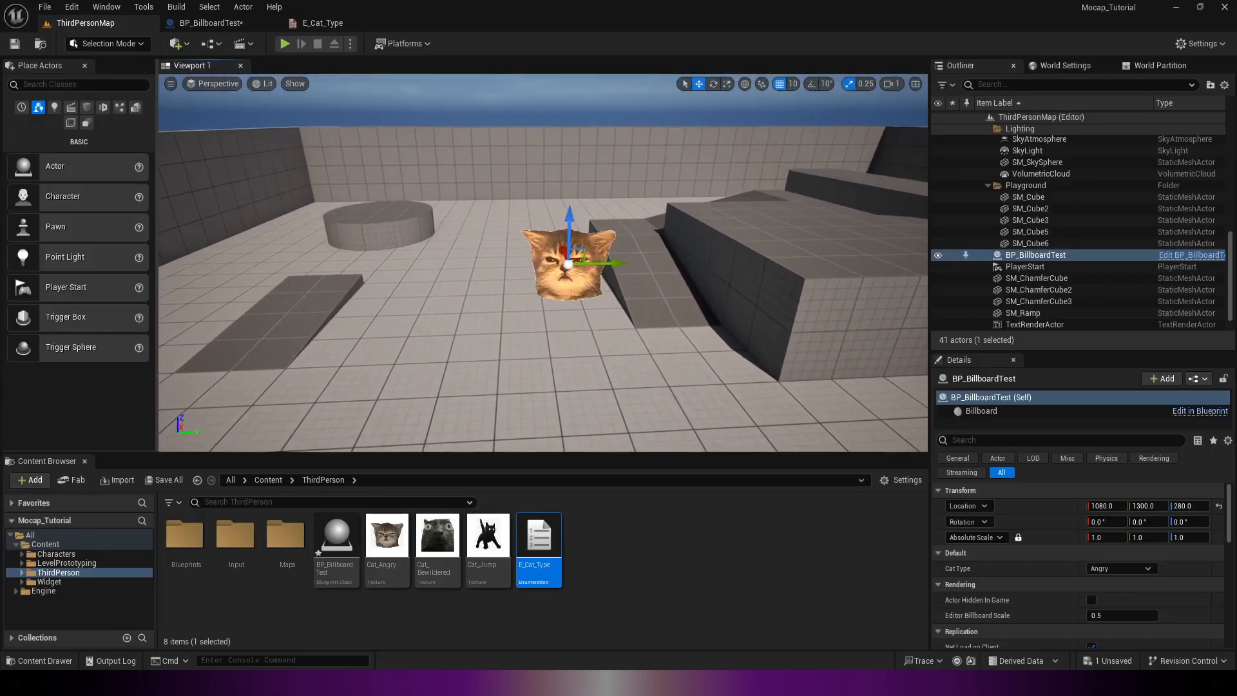
mouse_move(436, 533)
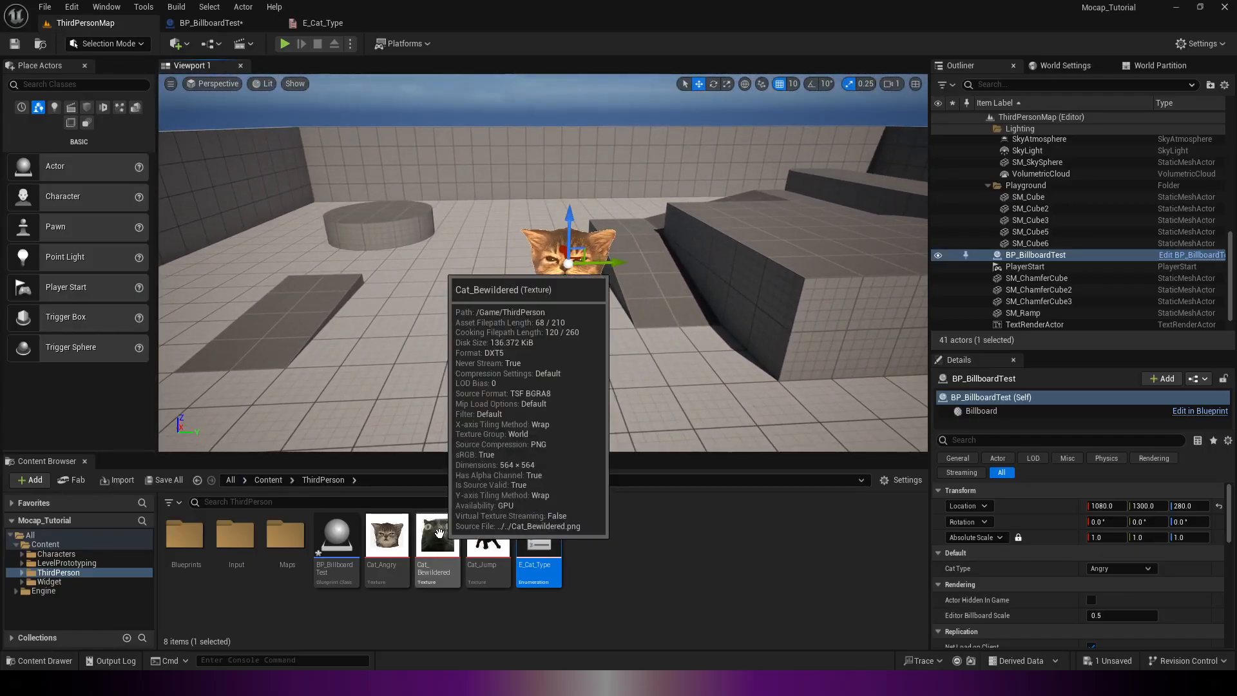
Place a second BP_BillboardTest actor and put Cat_Type under a 'Cat Type' category
click(335, 533)
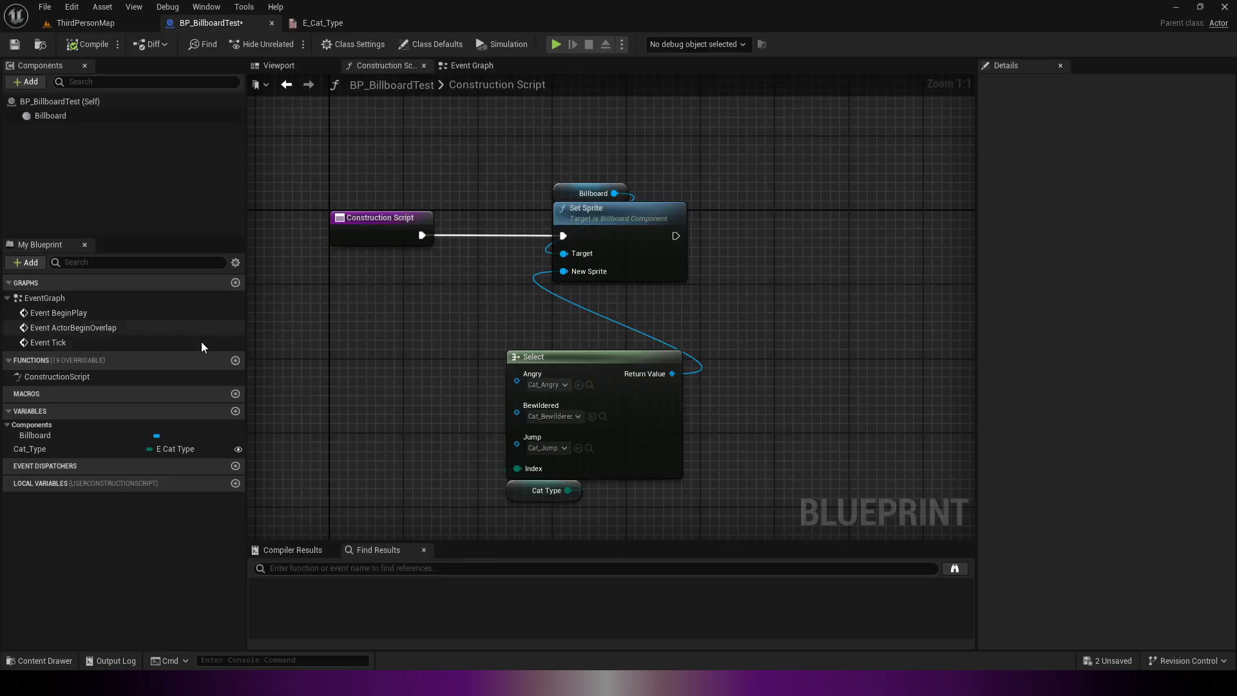
click(91, 44)
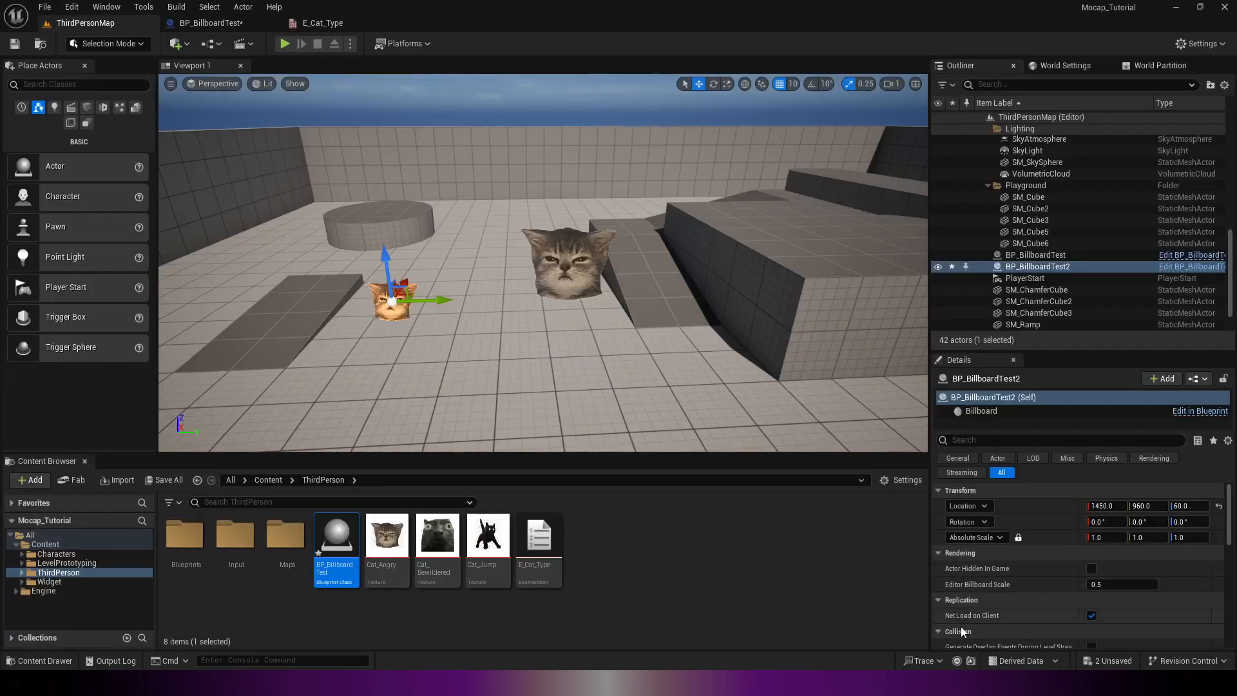
click(1200, 410)
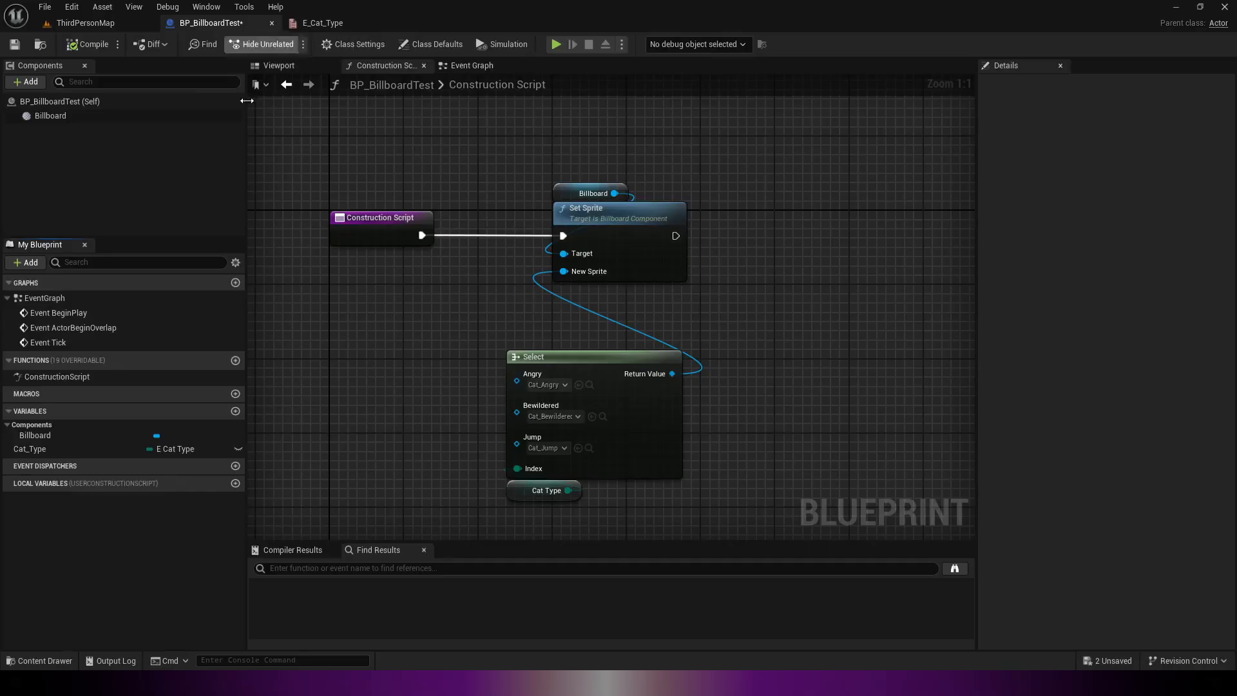
click(86, 22)
text(Cat_T)
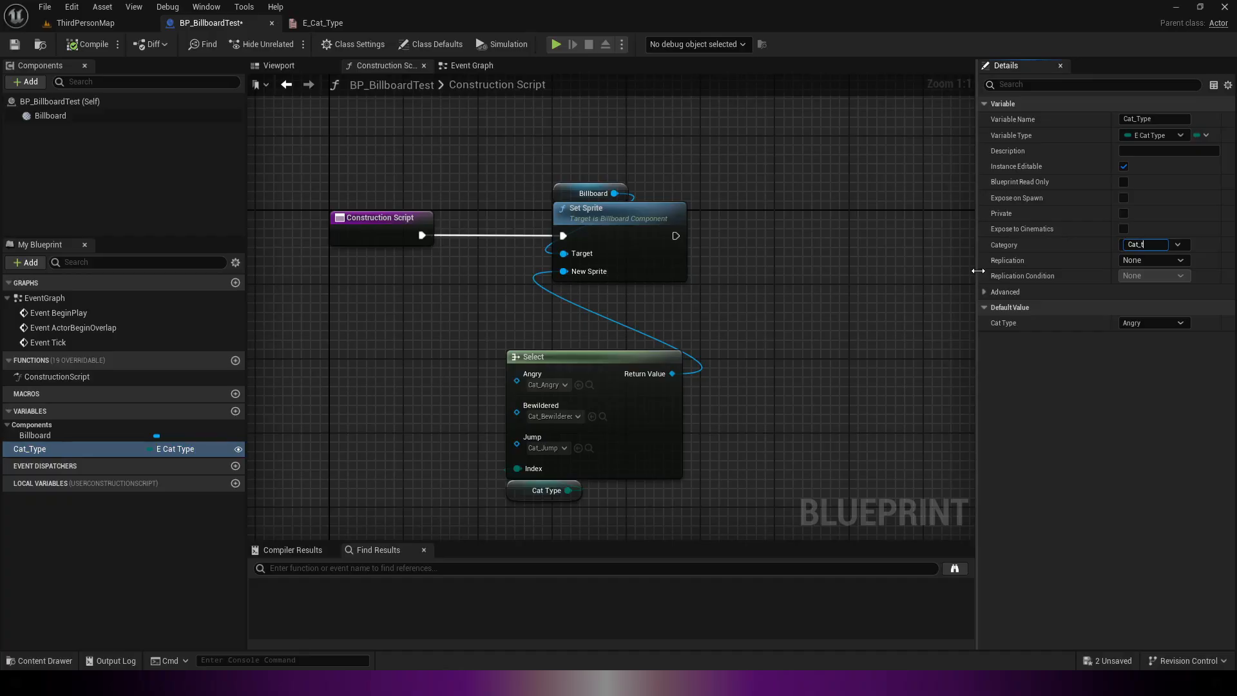
text(pe)
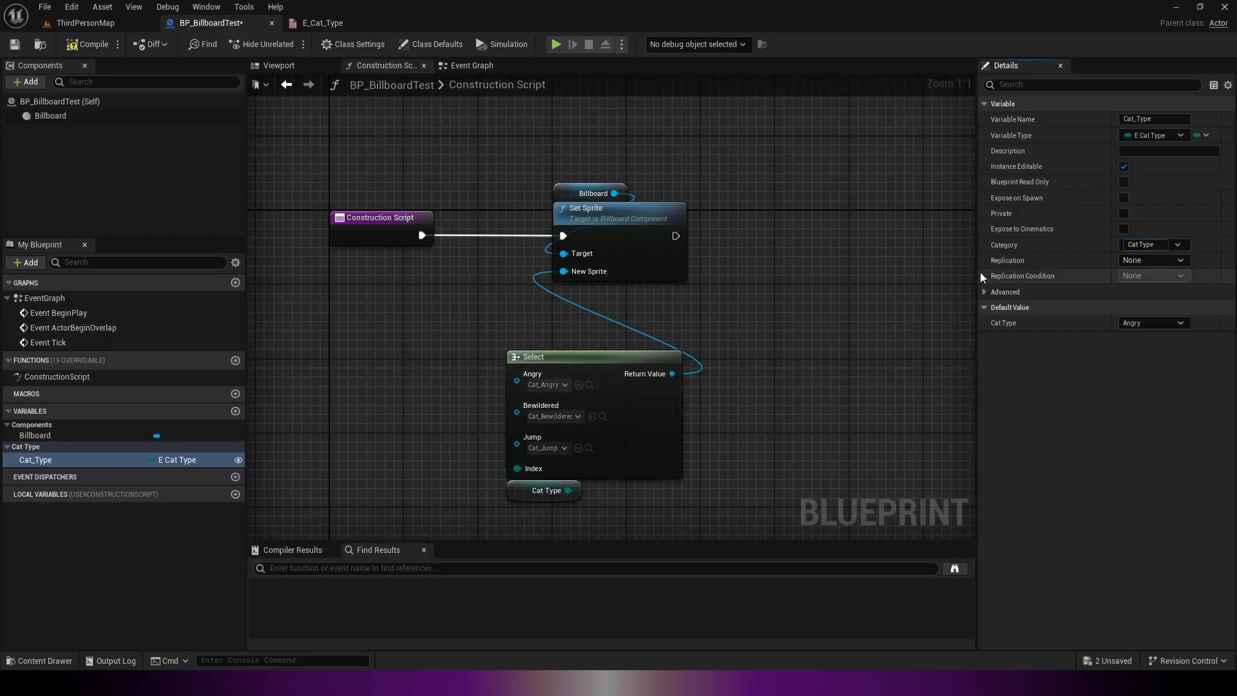
Set the second billboard's Cat Type to Bewildered and the third billboard's to Jump
click(82, 23)
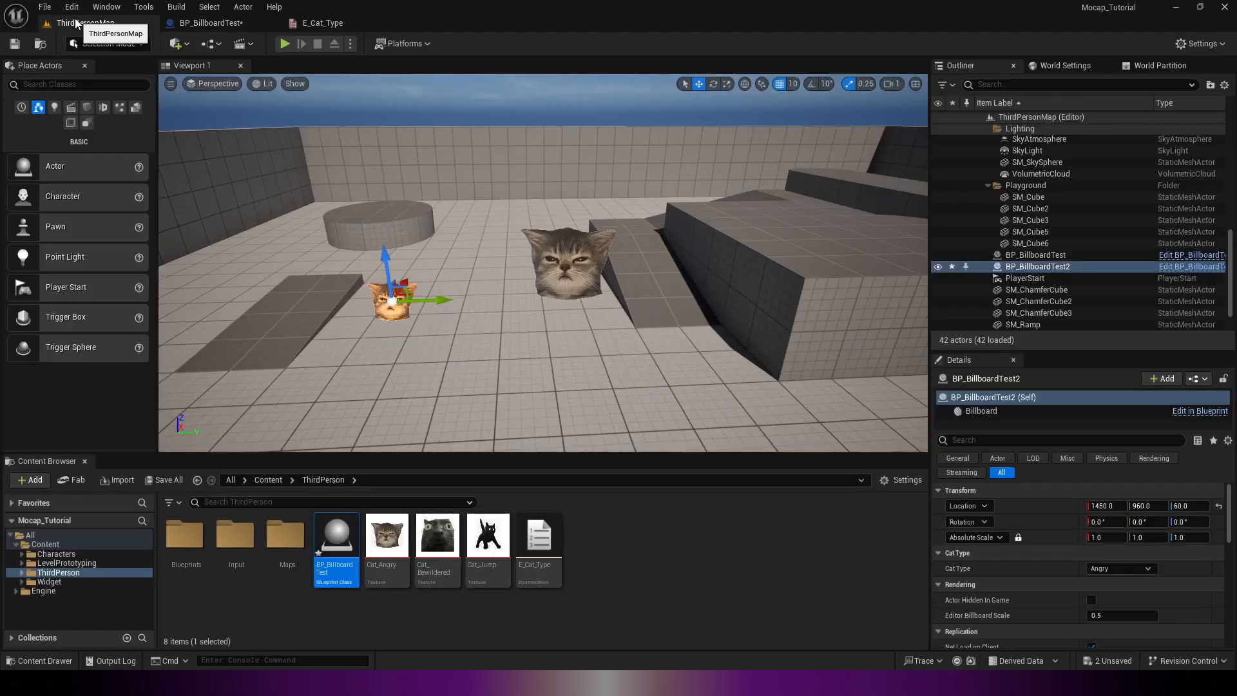
click(1121, 568)
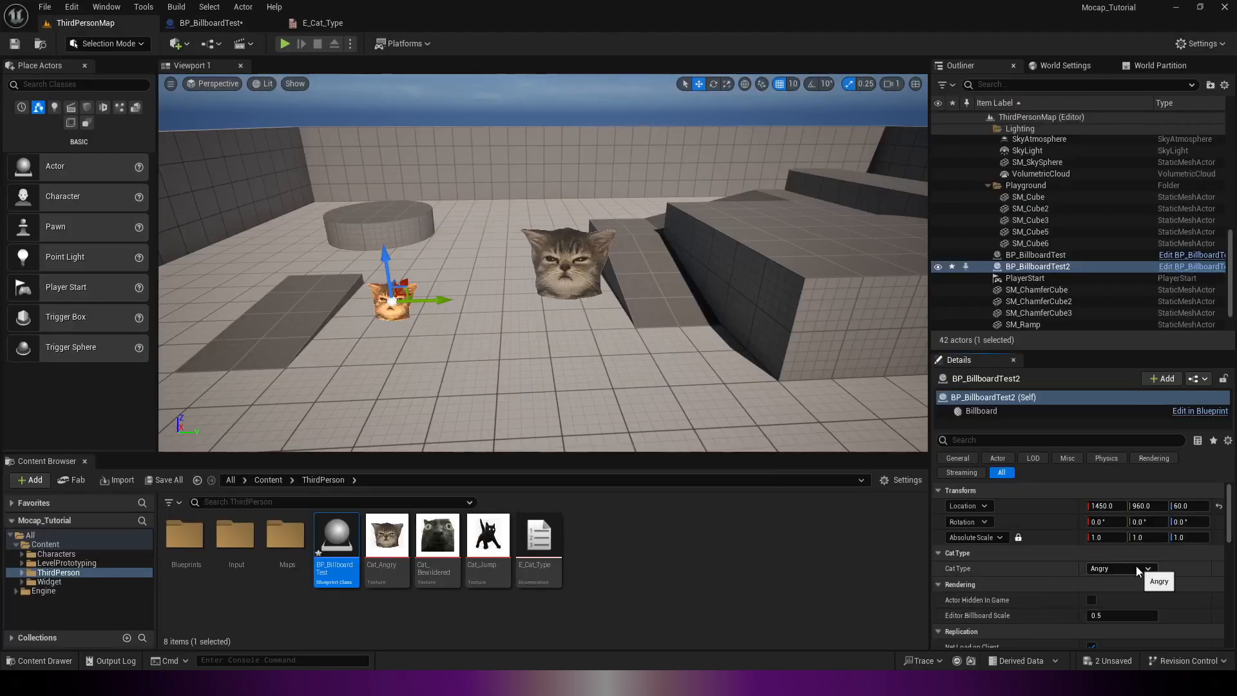
click(1160, 568)
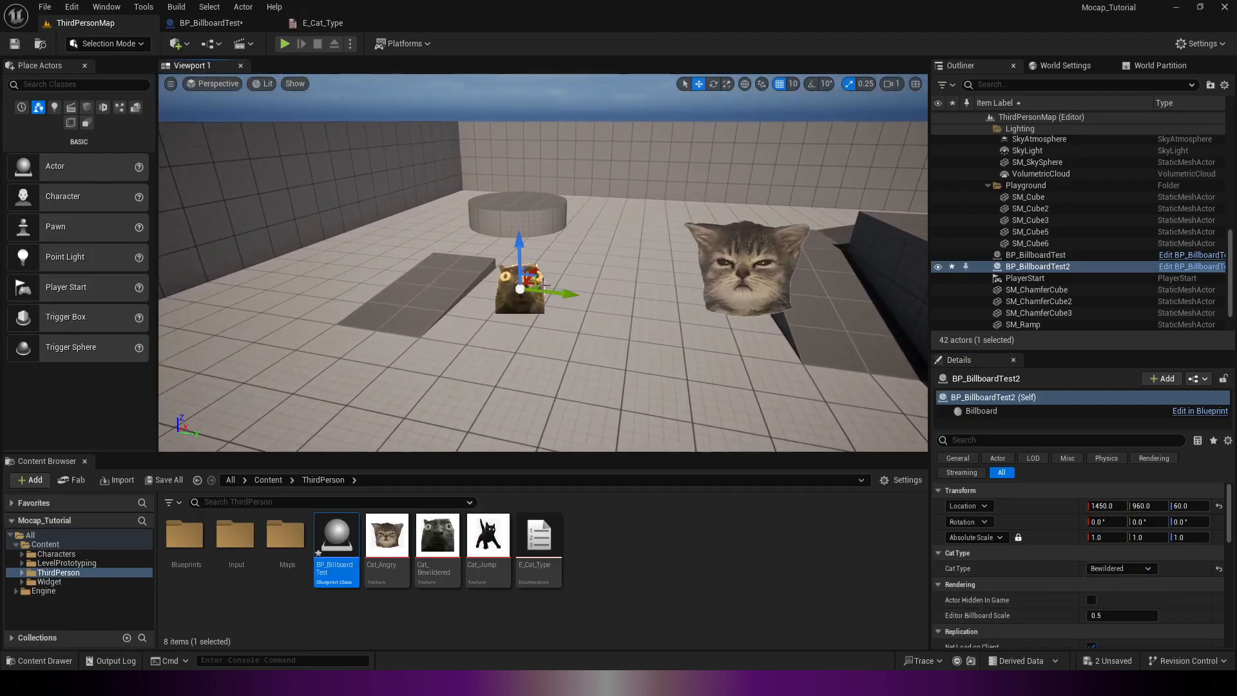
mouse_move(335, 533)
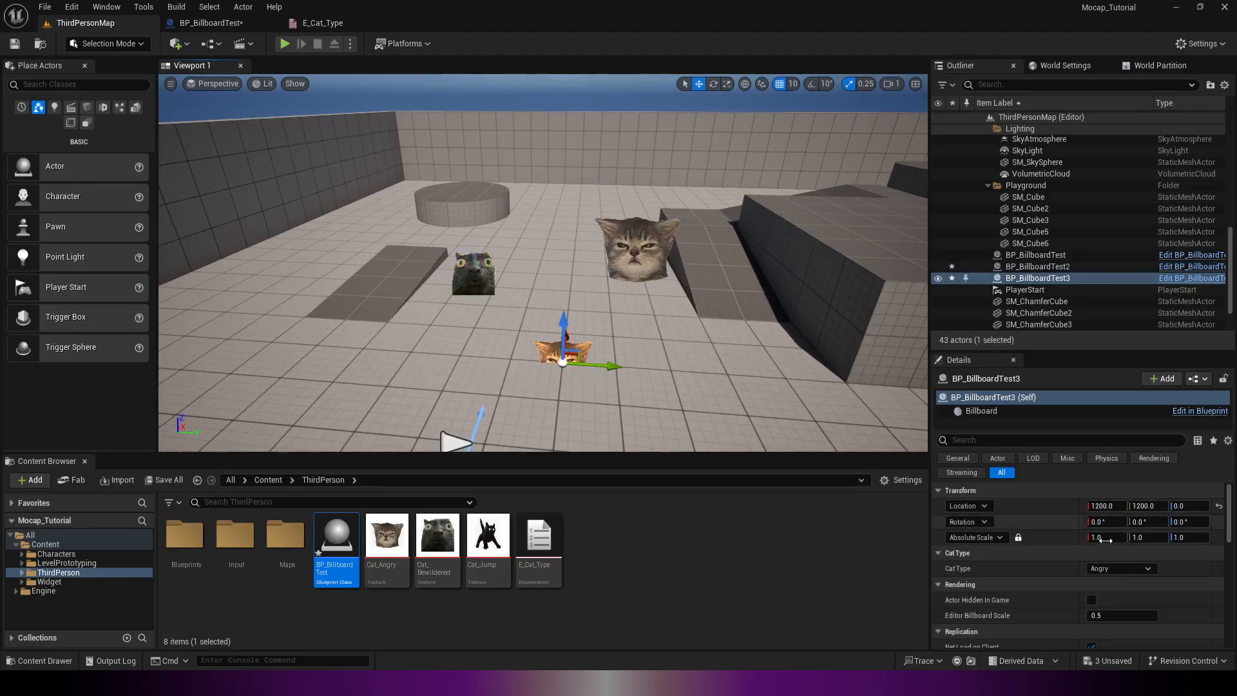
click(1120, 569)
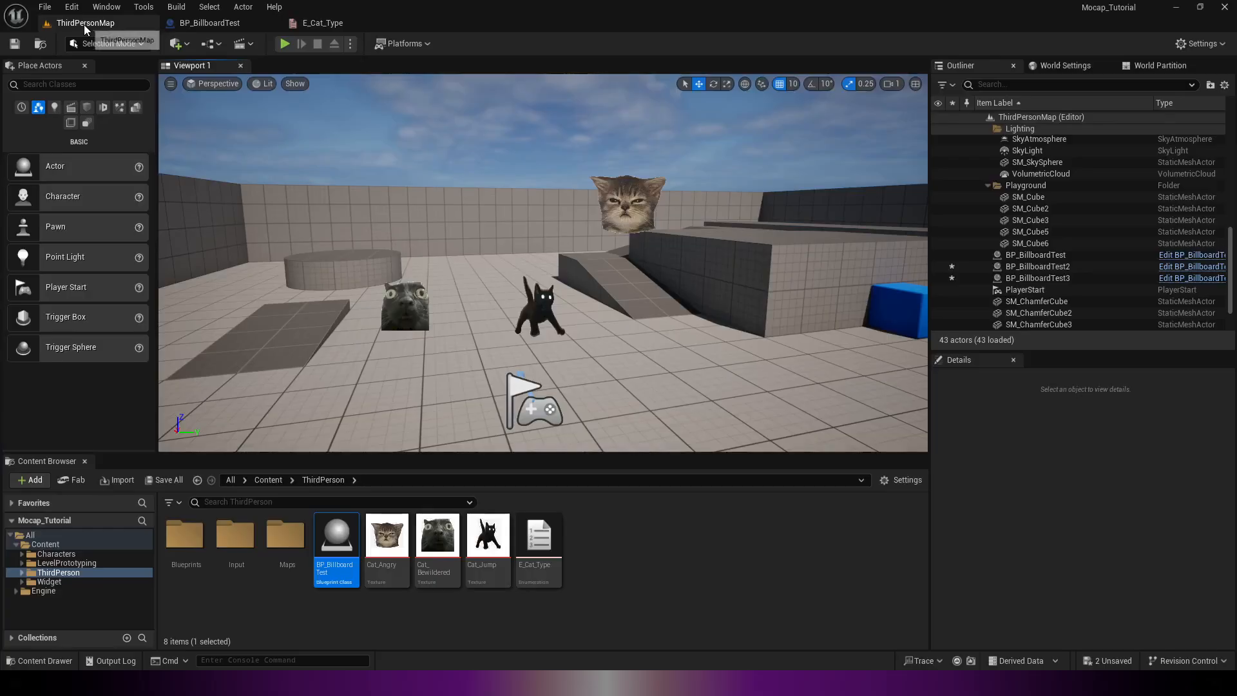
click(284, 44)
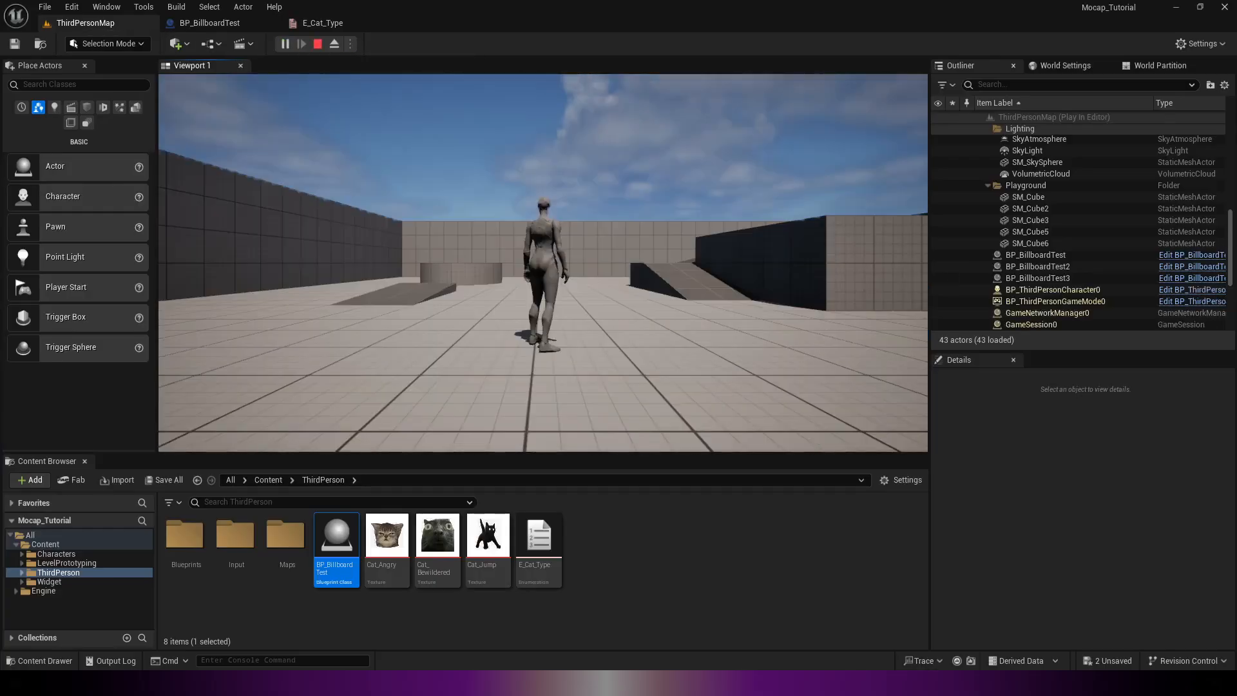
click(283, 44)
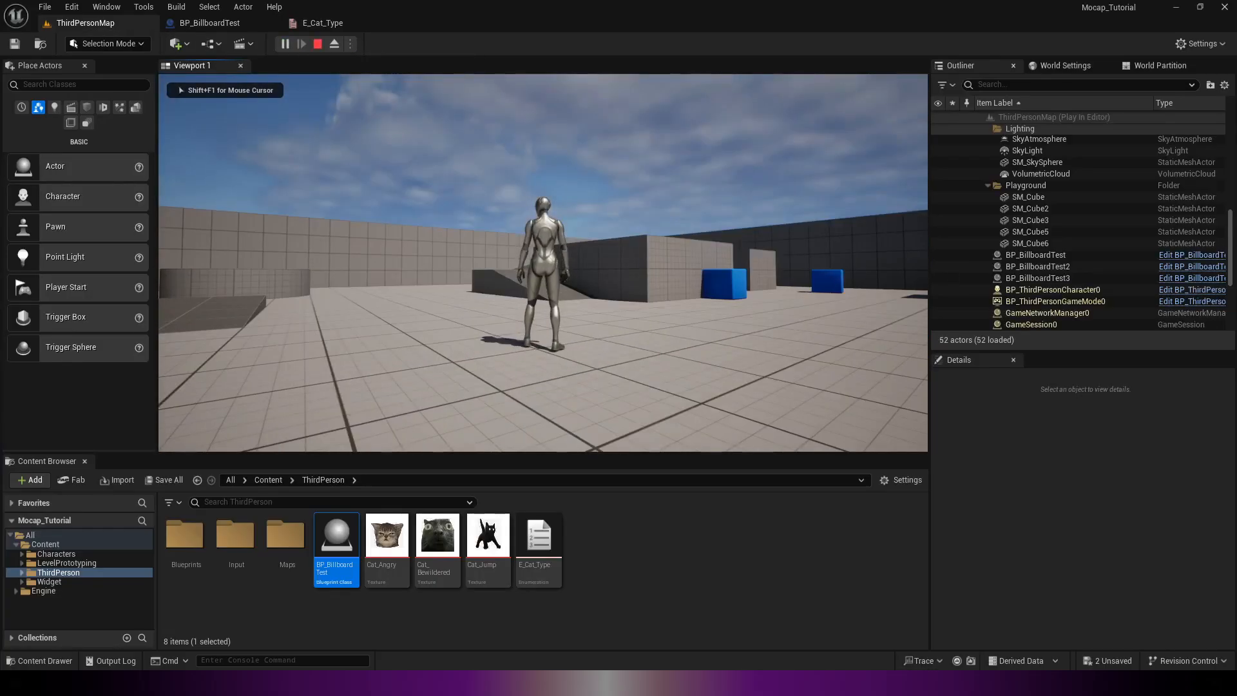
click(318, 43)
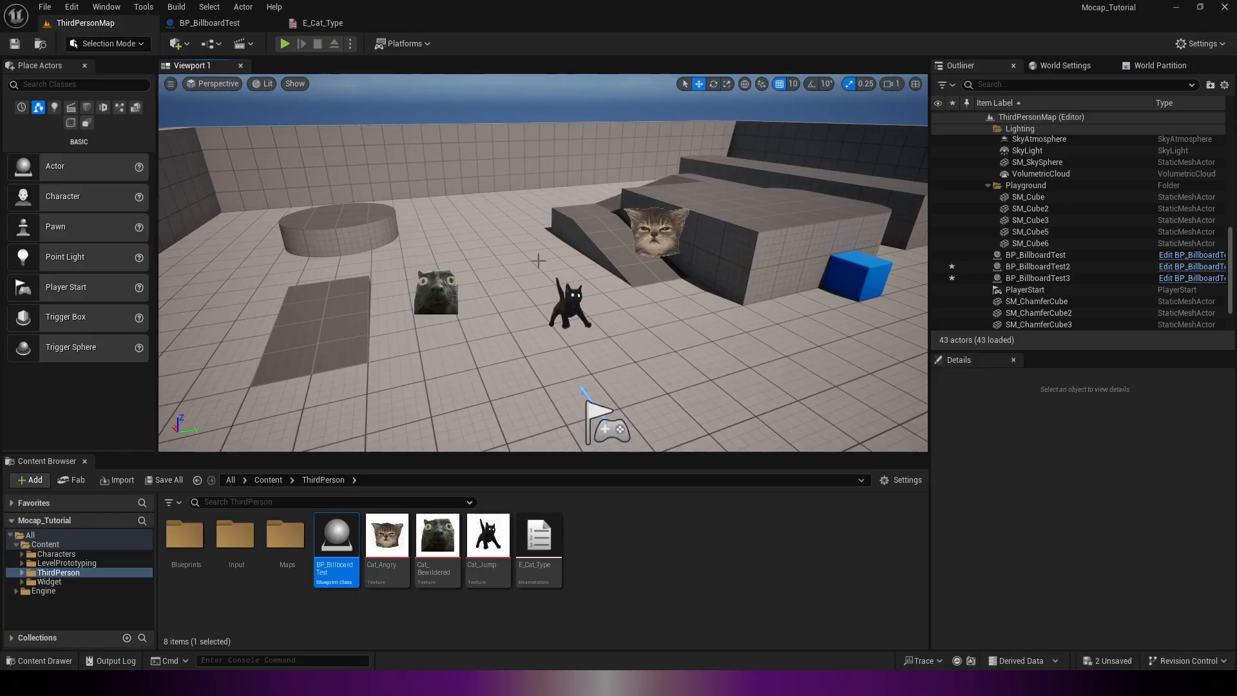
mouse_move(724, 188)
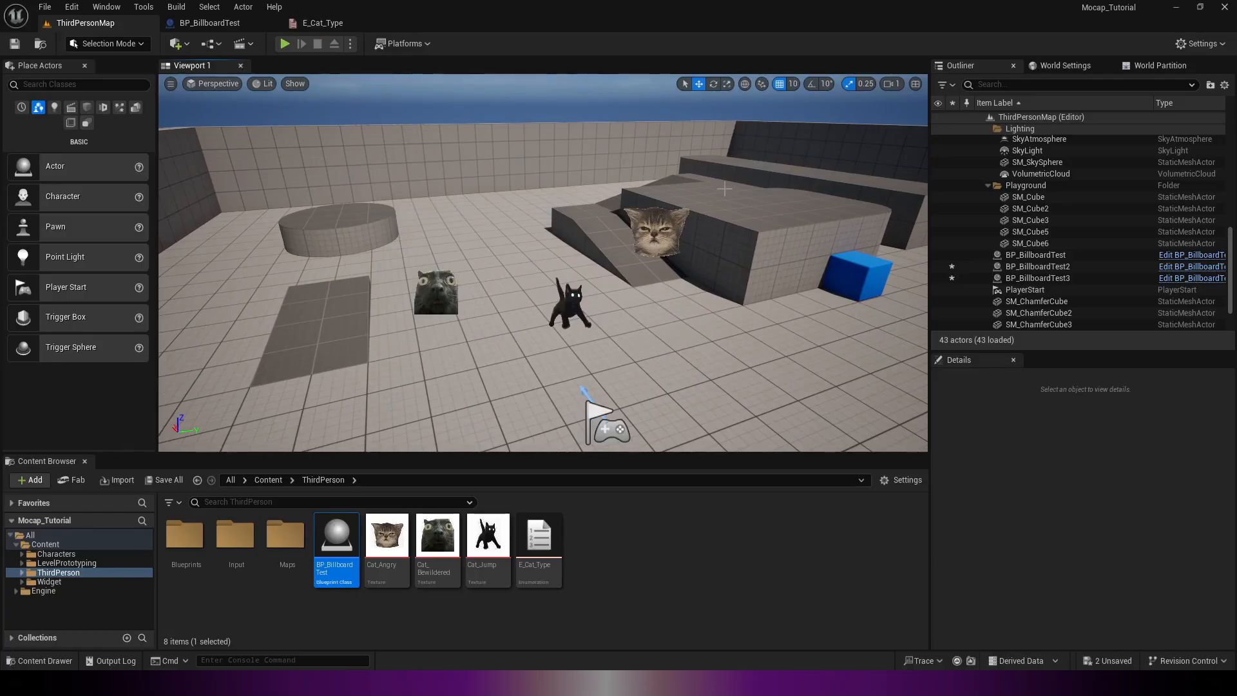